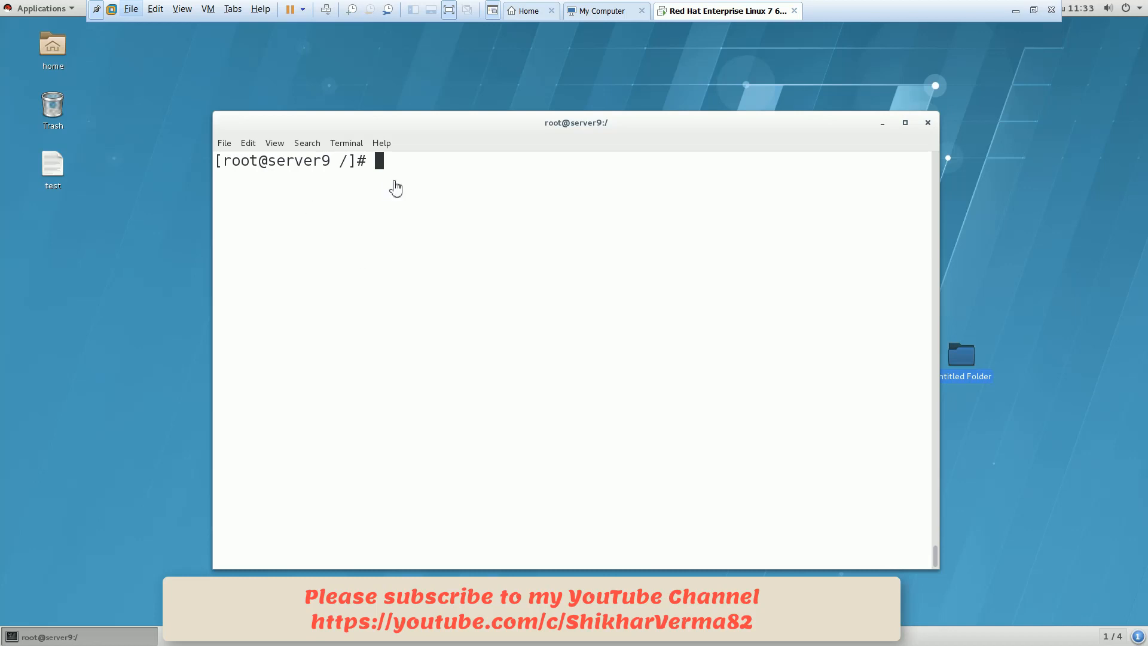
# Run hostname at the root prompt, which reports server9.example.com.
pyautogui.write('hostname')
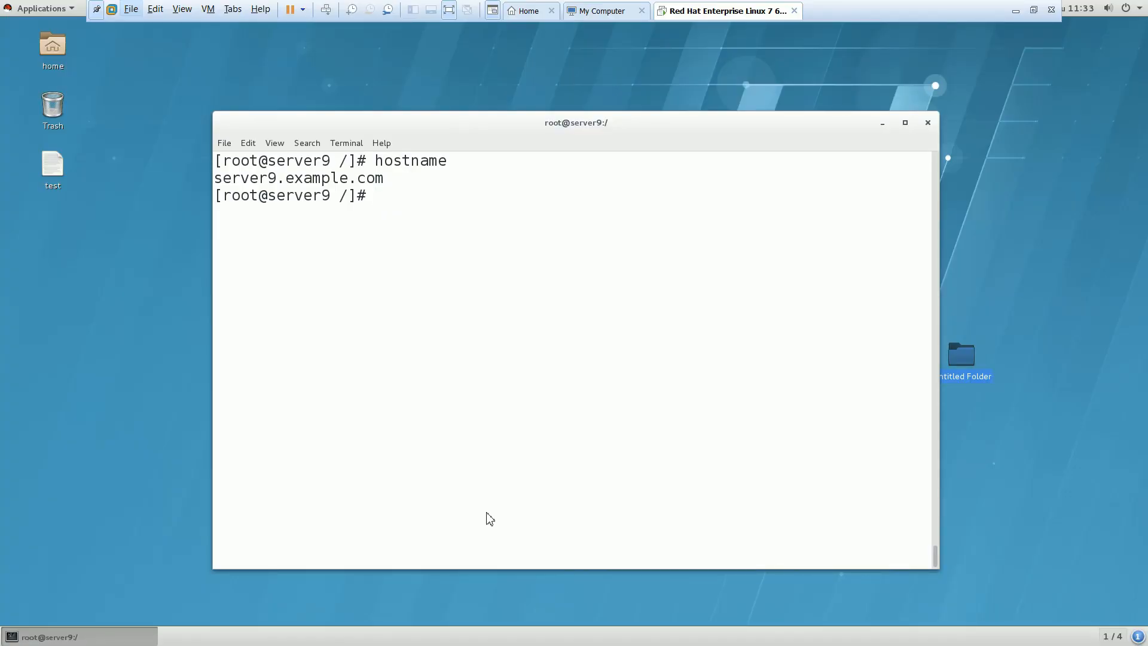
pyautogui.moveTo(461, 273)
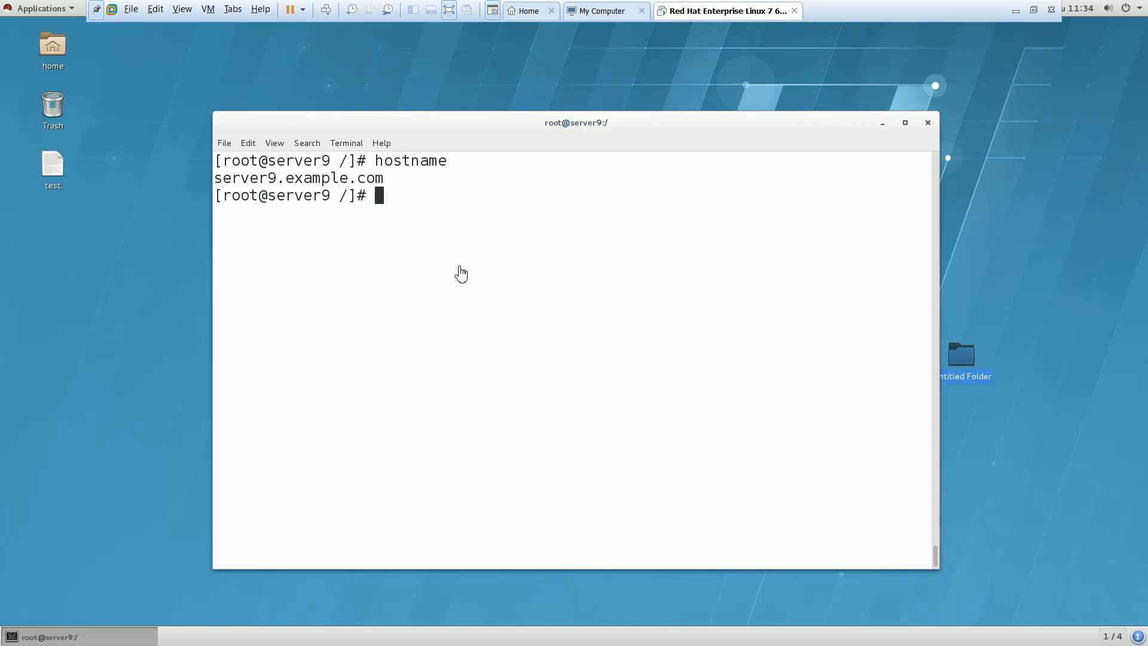
# Run nmcli dev status and highlight eno16777736's 'disconnected' state.
pyautogui.write('nmcli dev status')
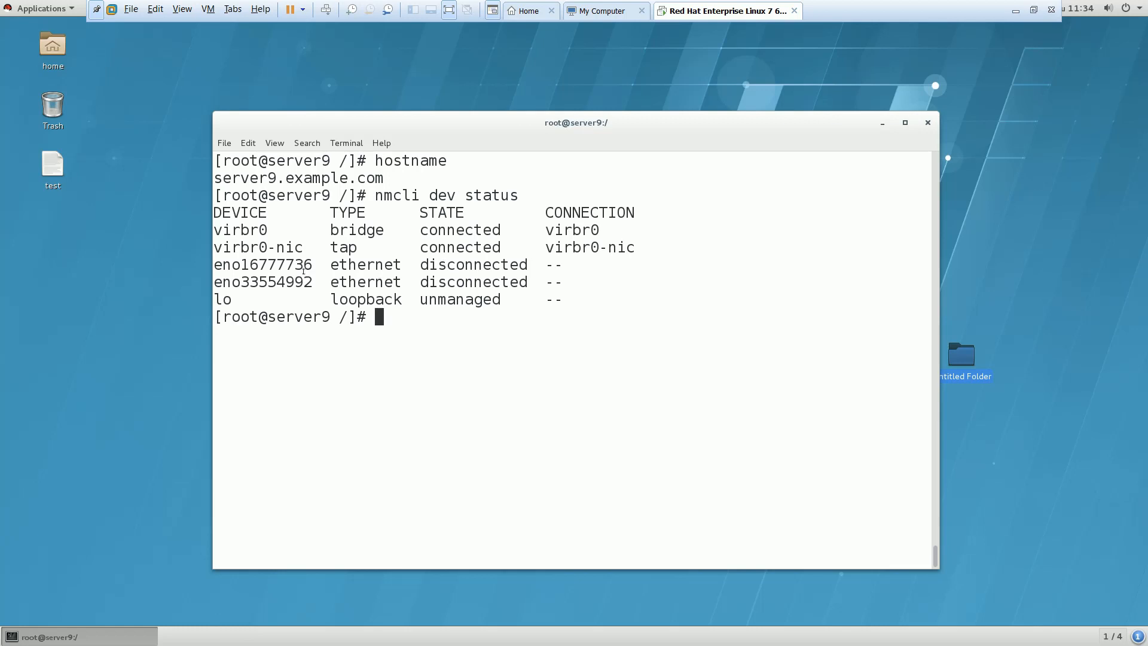
pyautogui.doubleClick(262, 264)
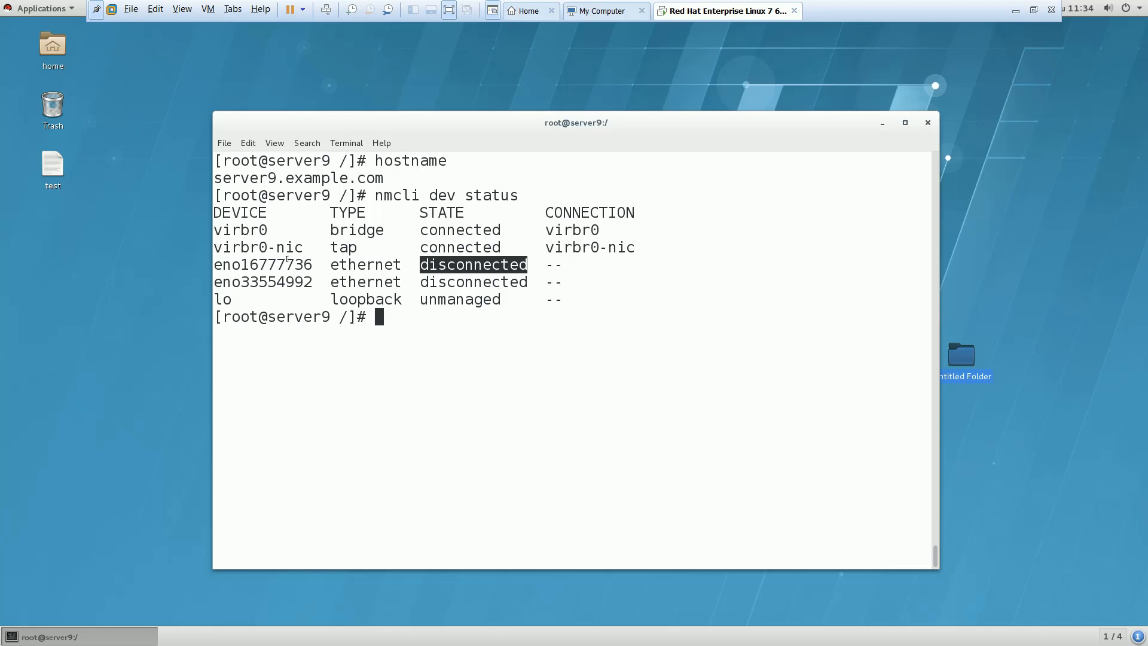
pyautogui.rightClick(262, 264)
pyautogui.write('nm')
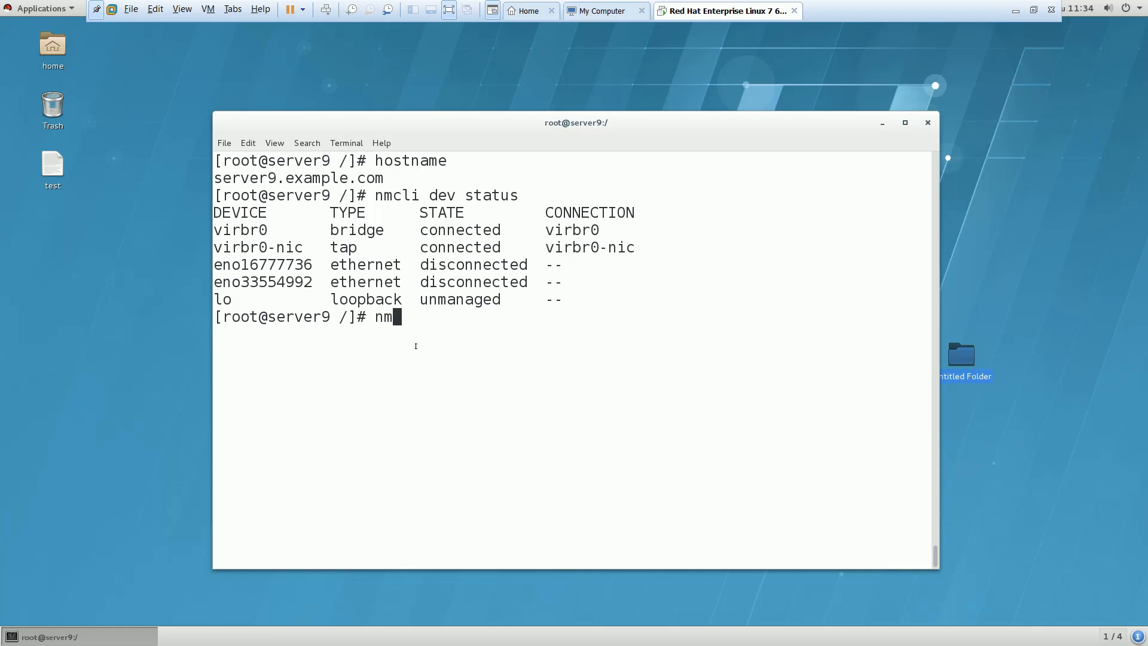
# Add ethernet connection eno16777736 with ip4 172.25.9.11/24 and gw4 172.25.254.254.
pyautogui.write('cli')
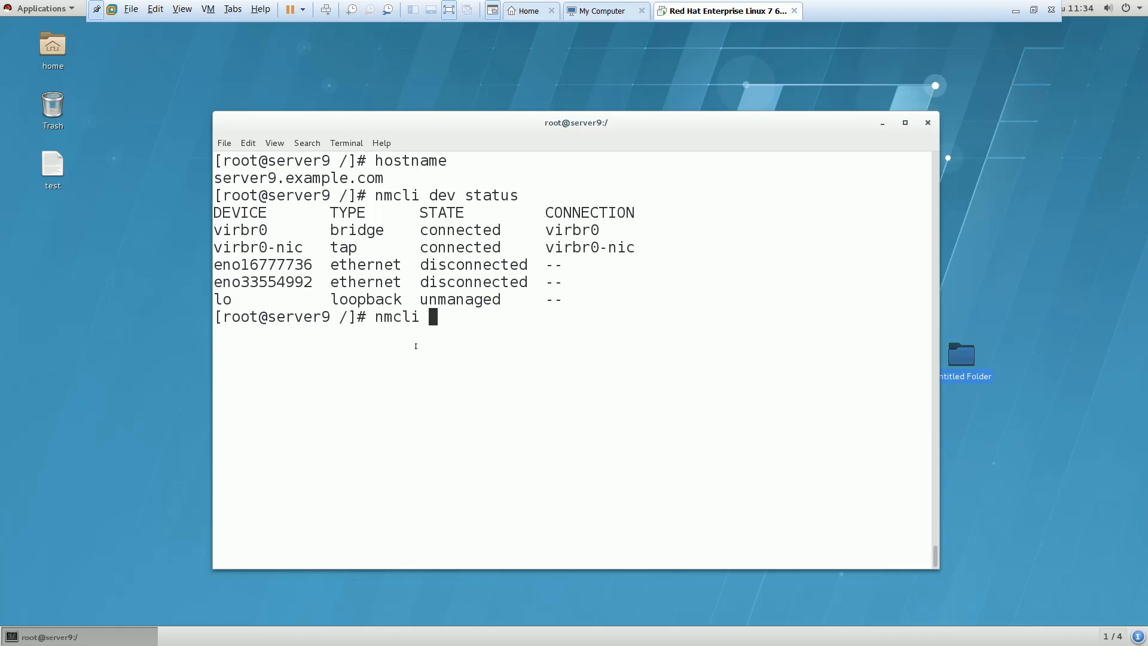
pyautogui.write('con add con-nam')
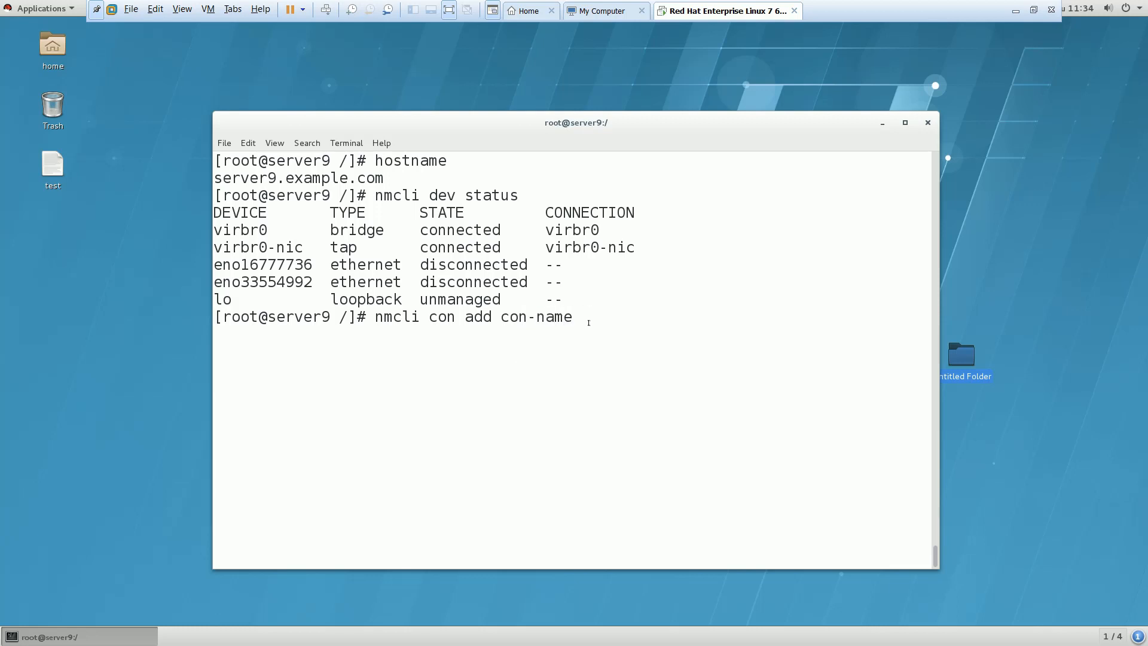
pyautogui.write('eno16777736 ifname eno16777736')
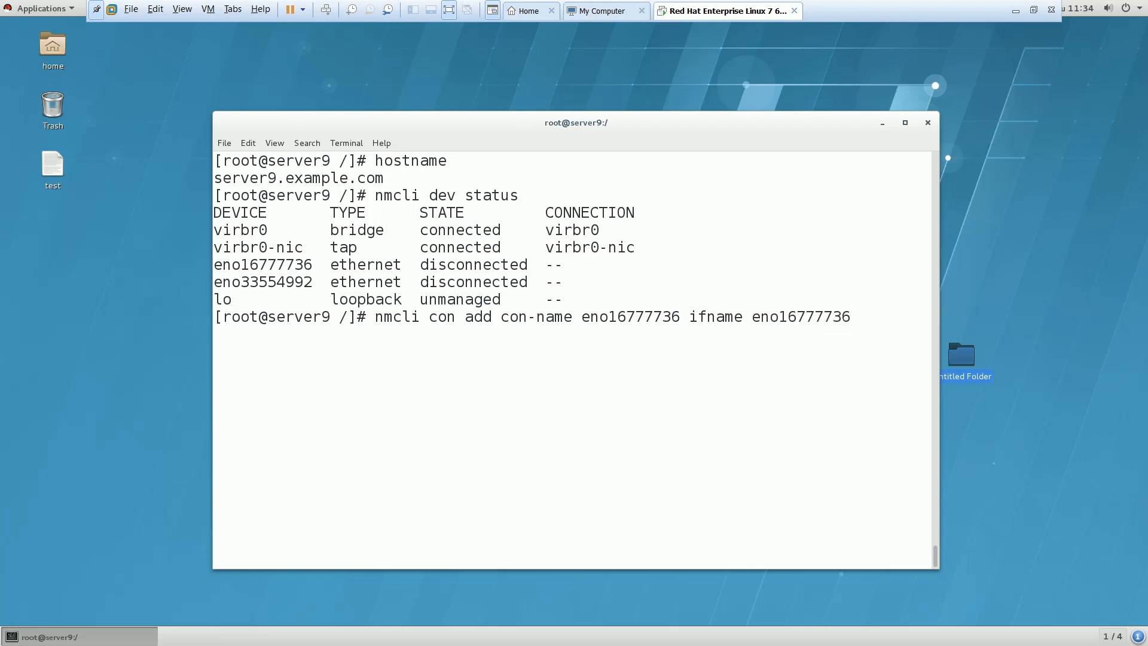
pyautogui.write('type ethen')
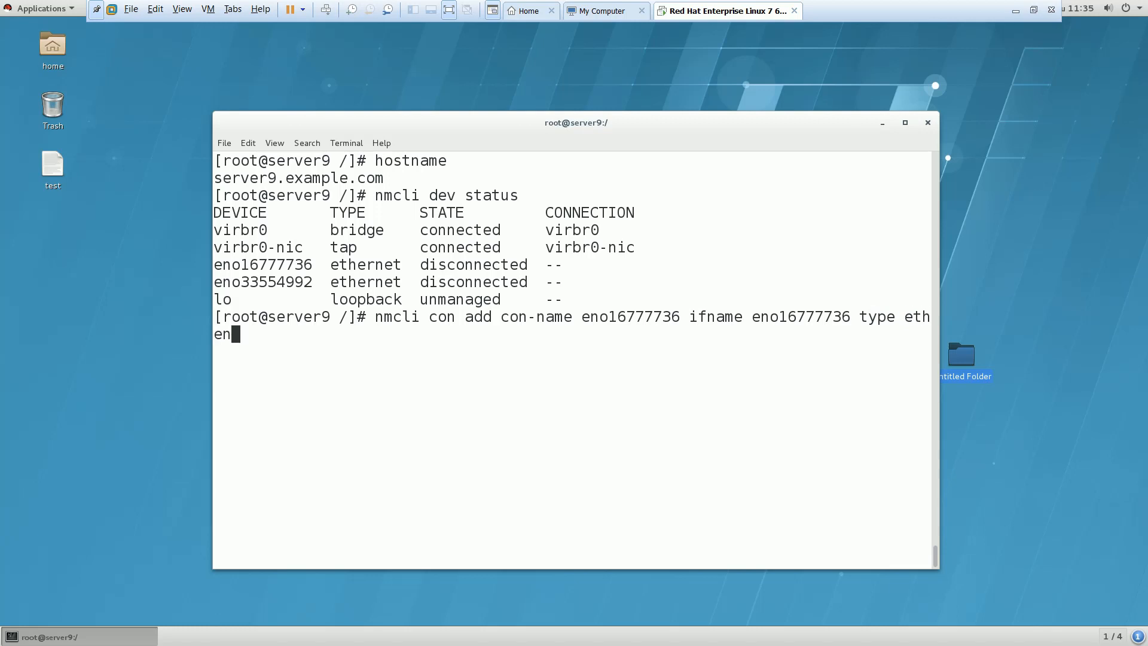
pyautogui.write('ernet')
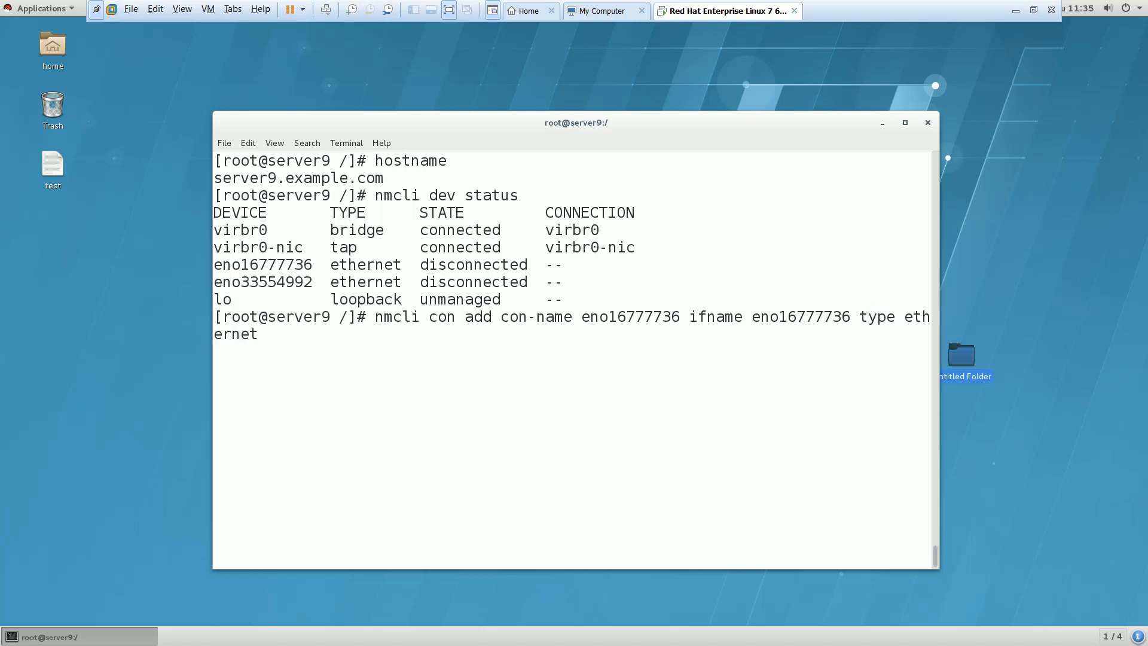
pyautogui.write('ip4')
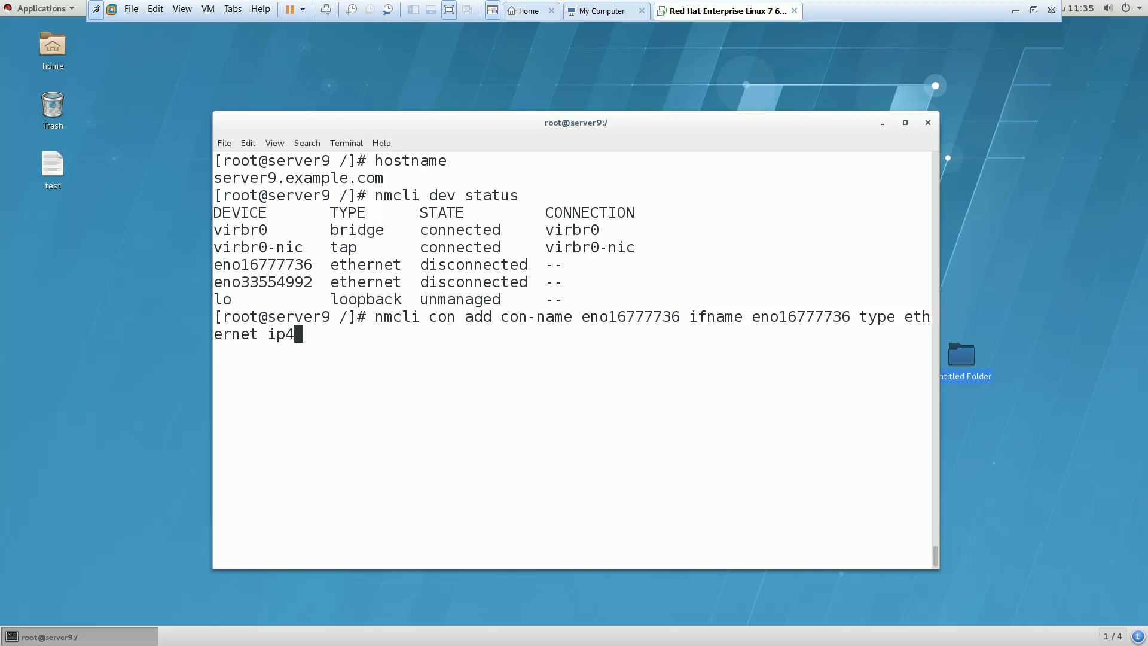
pyautogui.write('172.')
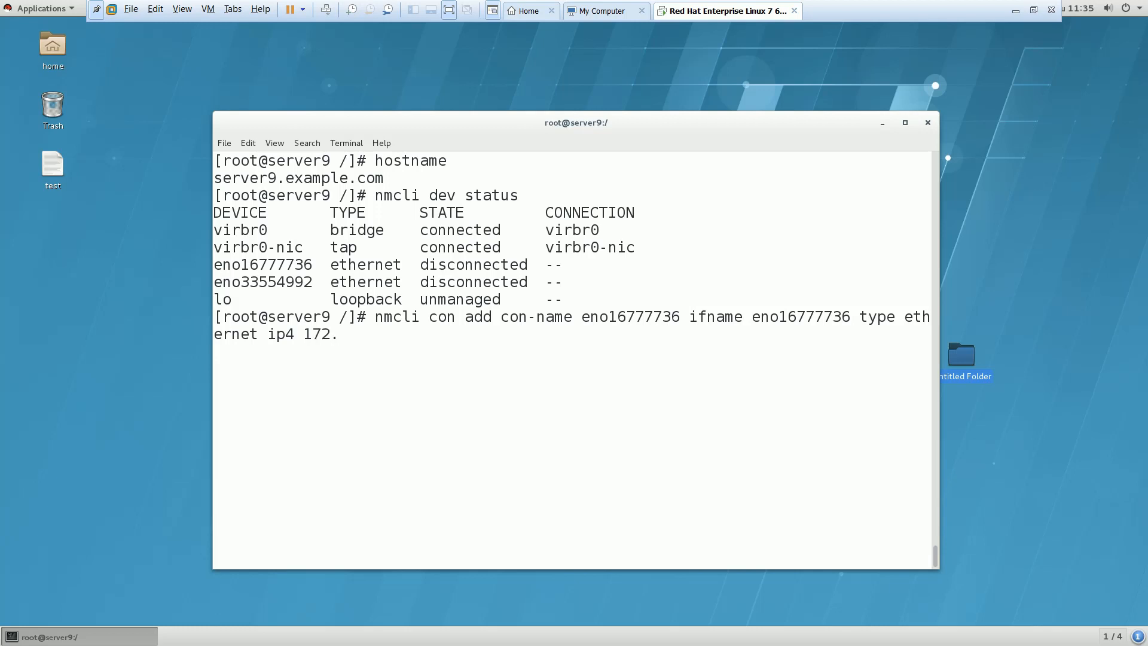
pyautogui.write('25.9.')
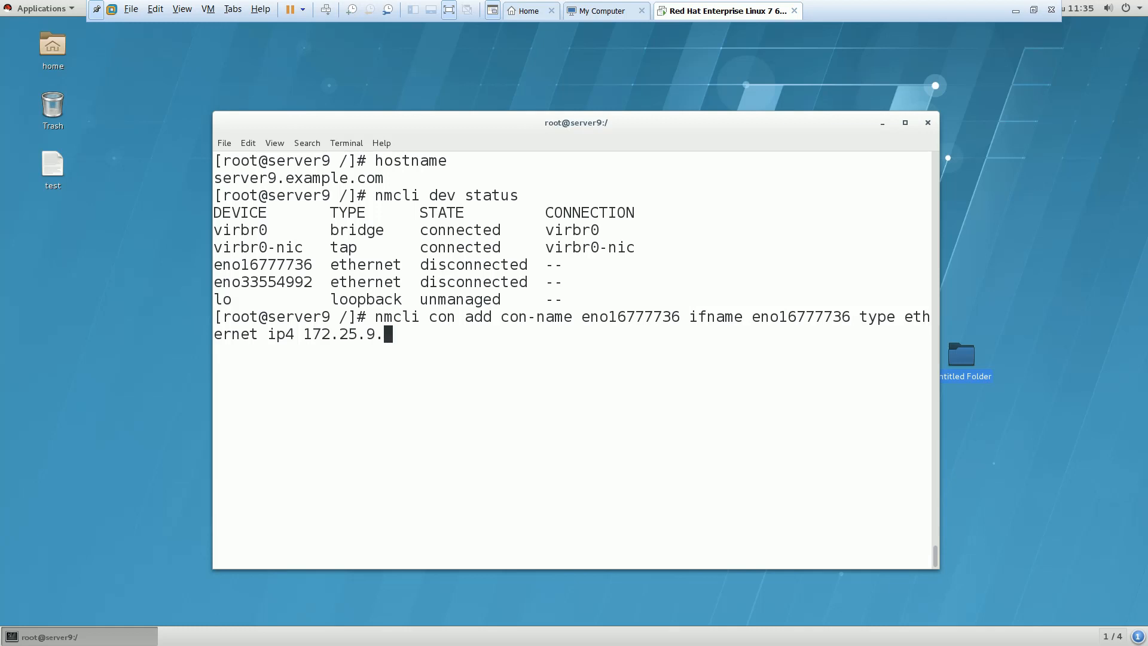
pyautogui.write('11/24')
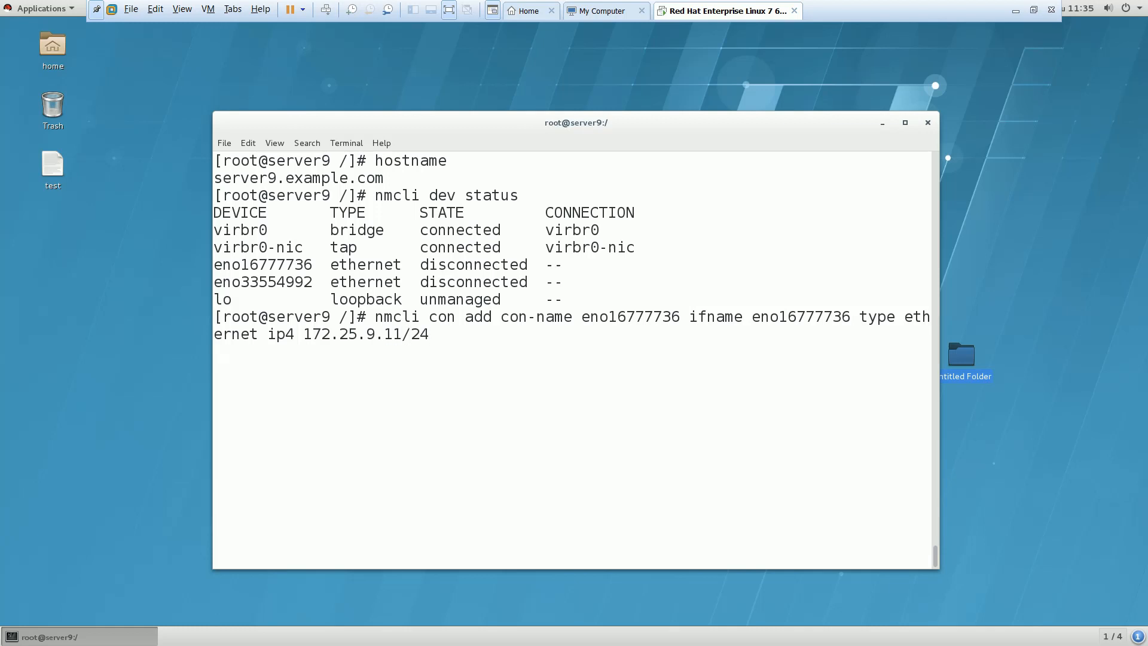
pyautogui.write('g')
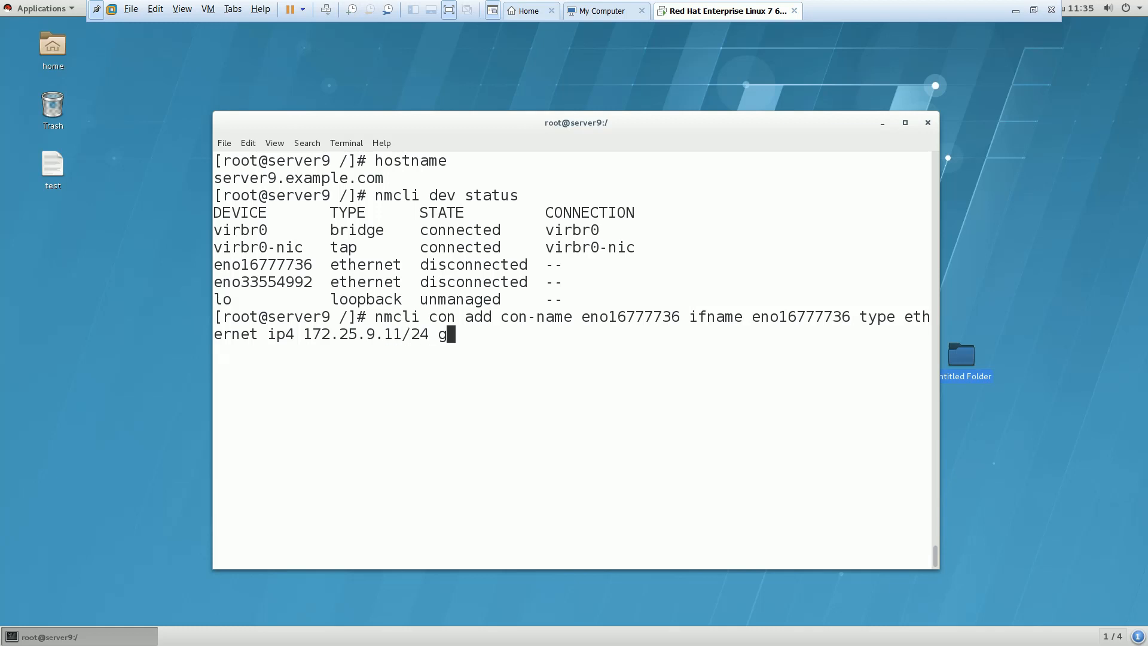
pyautogui.write('w4')
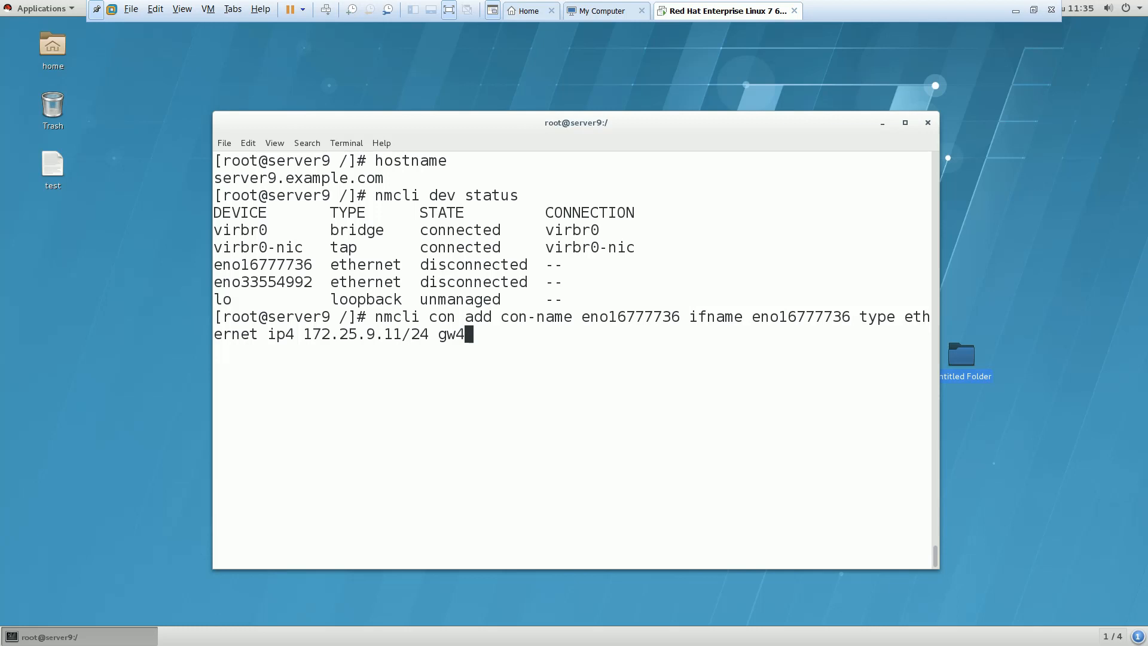
pyautogui.write('172.1')
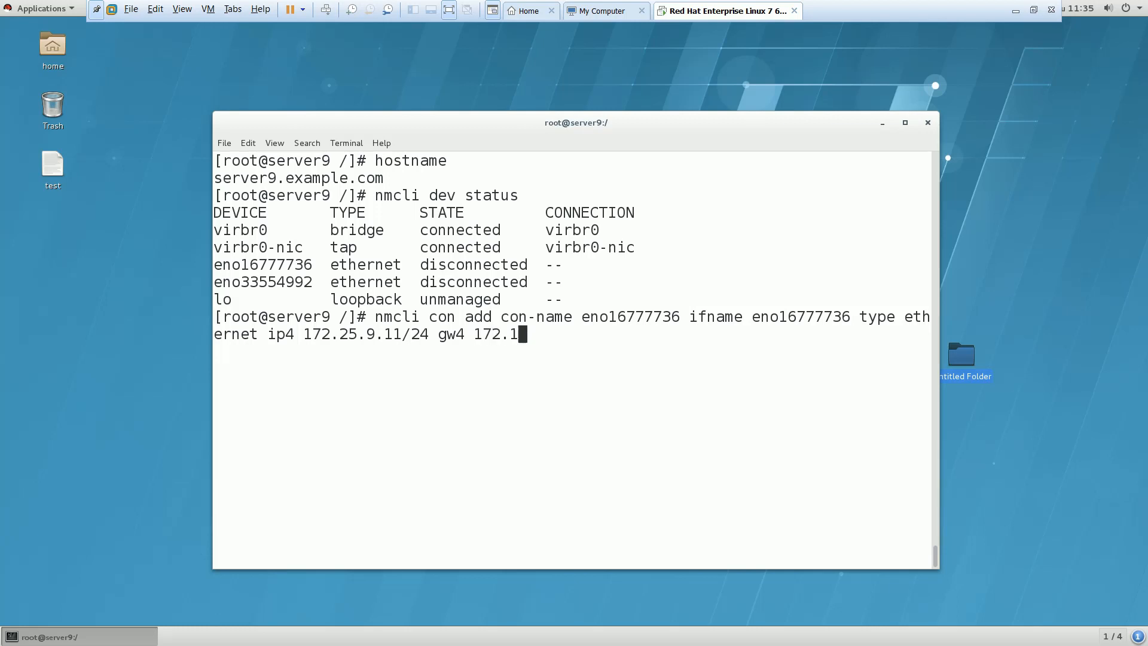
pyautogui.write('25.')
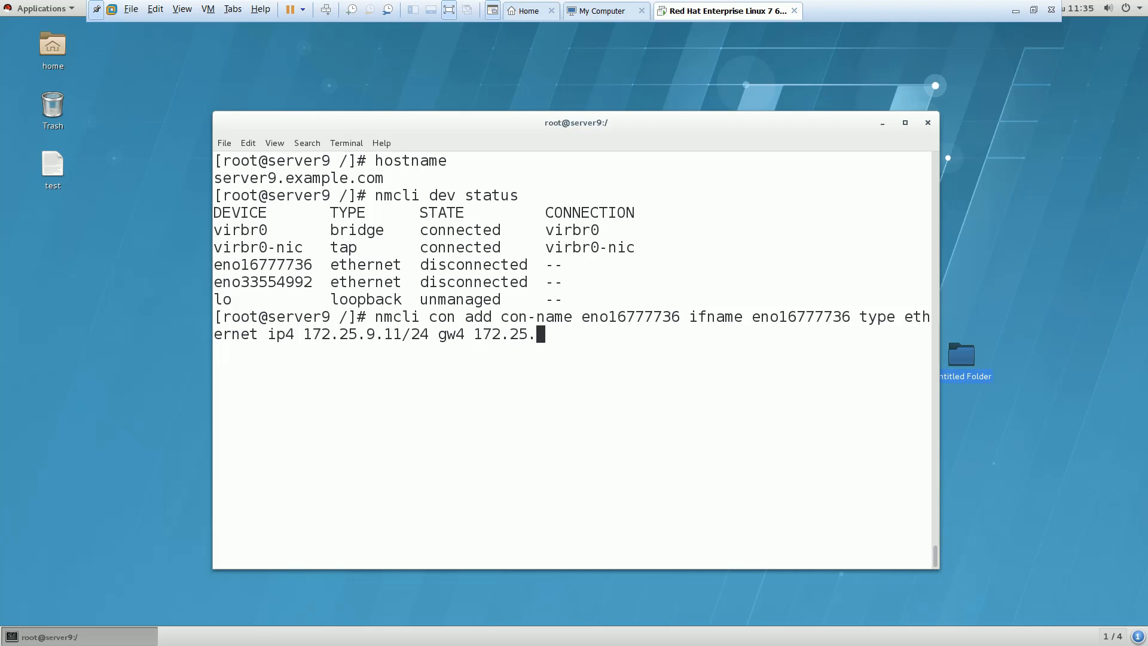
pyautogui.write('254.254')
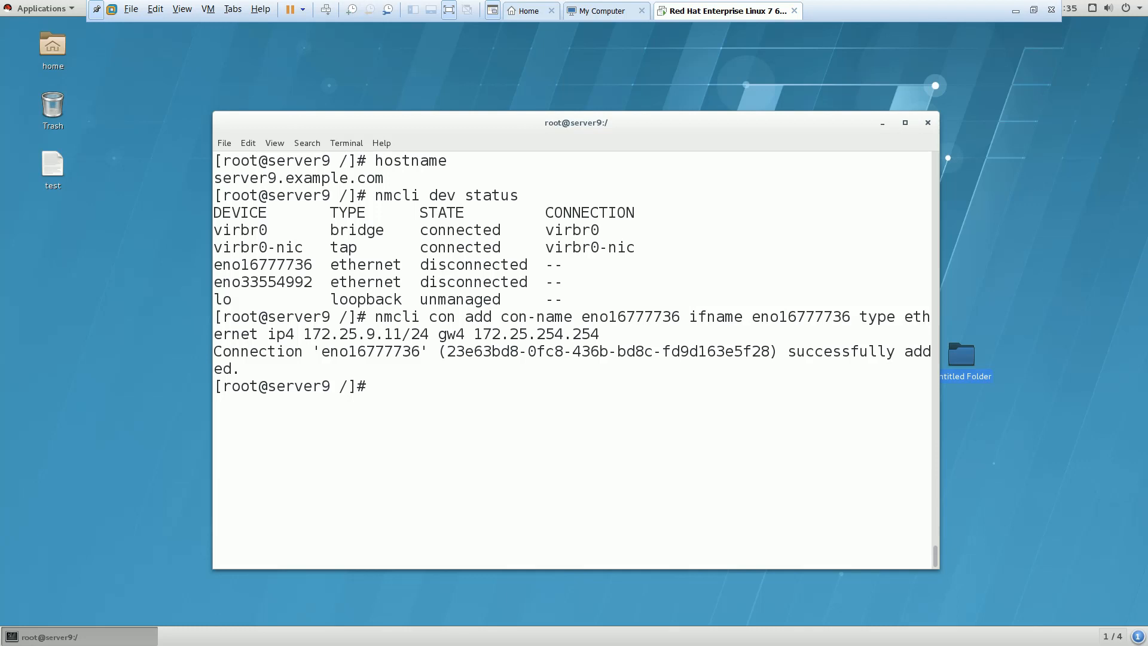
# Rerun nmcli dev status and highlight eno16777736 now showing connected.
pyautogui.write('nmcli dev status')
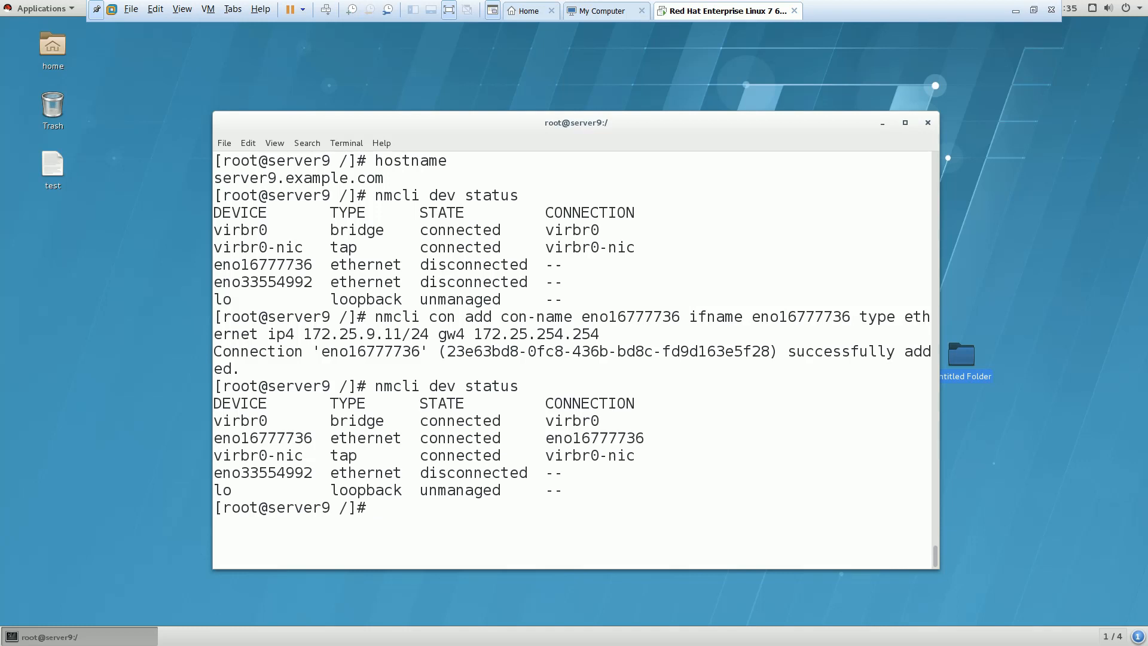
pyautogui.doubleClick(460, 438)
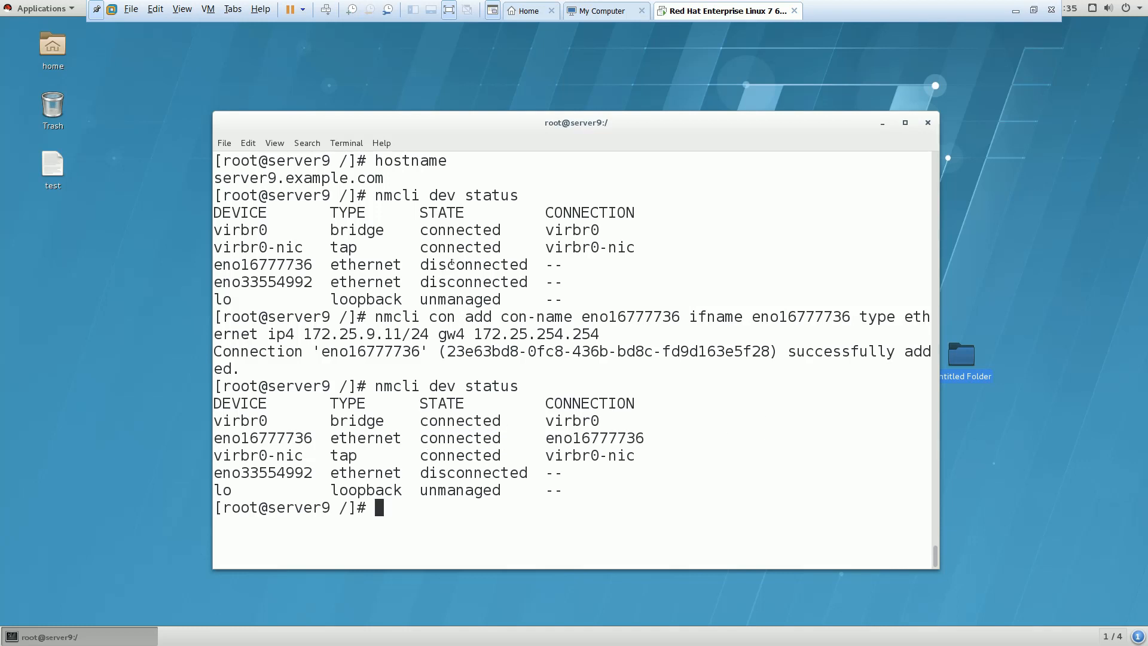
pyautogui.doubleClick(460, 437)
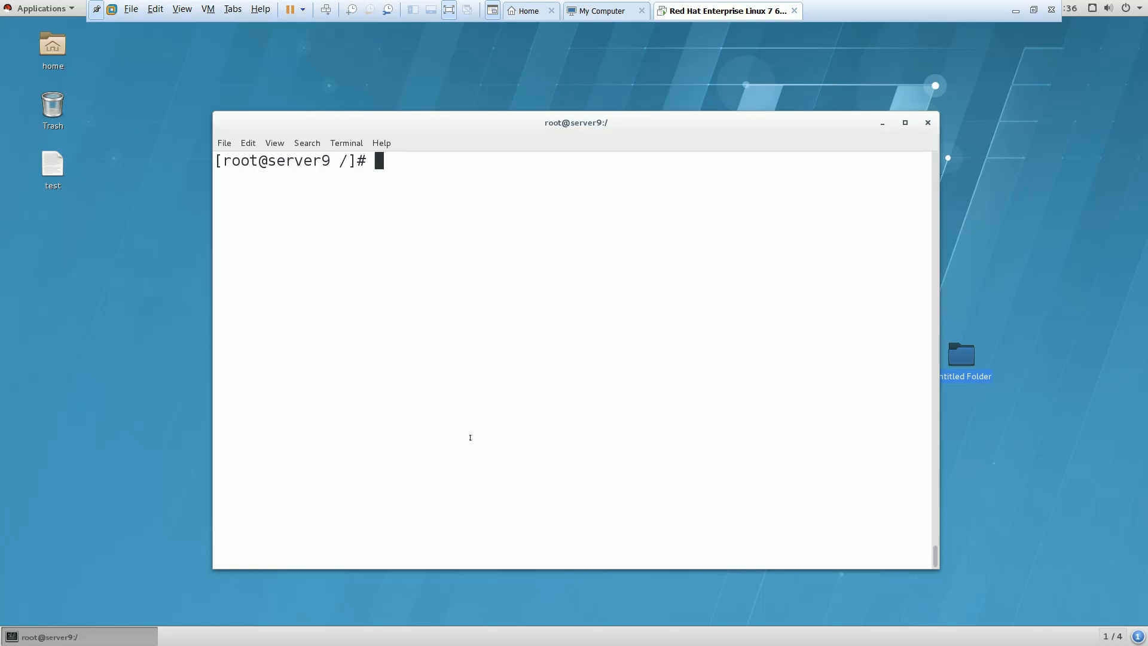
# Page through connection eno16777736's settings, highlight the empty ipv4.dns, then quit.
pyautogui.write('nmcl')
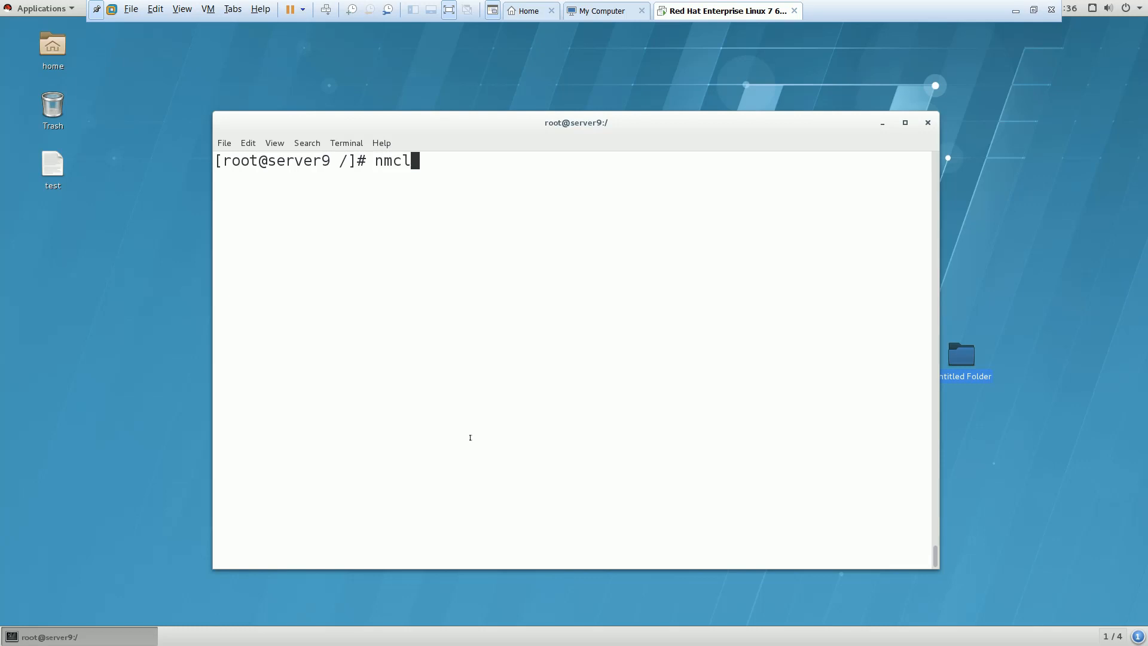
pyautogui.write('i')
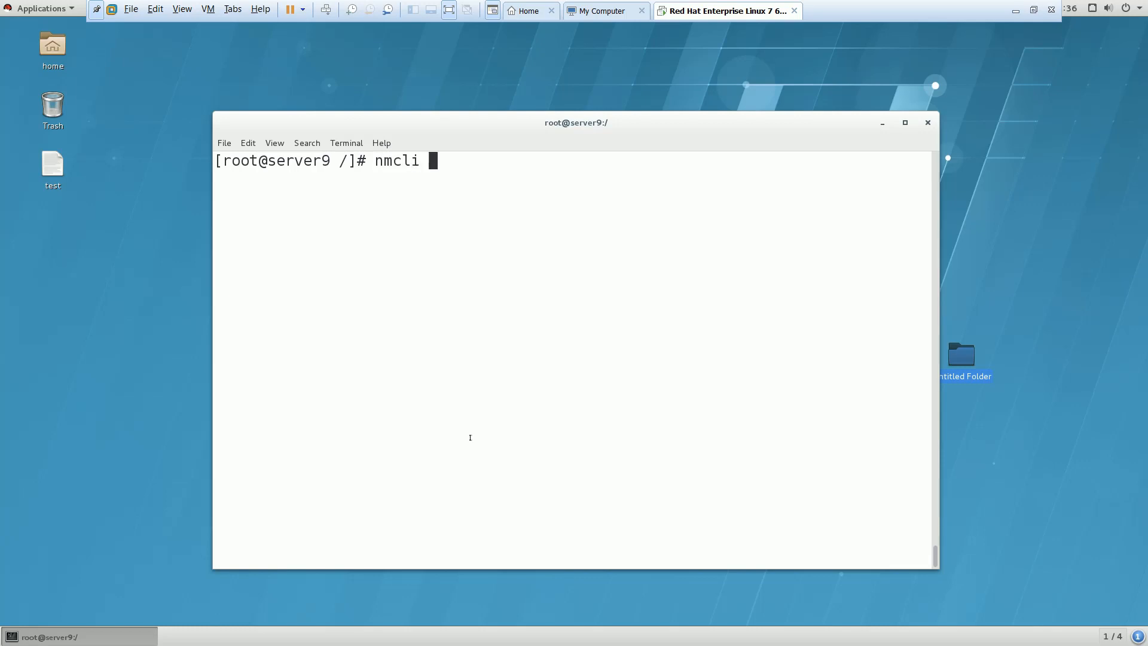
pyautogui.write('show con')
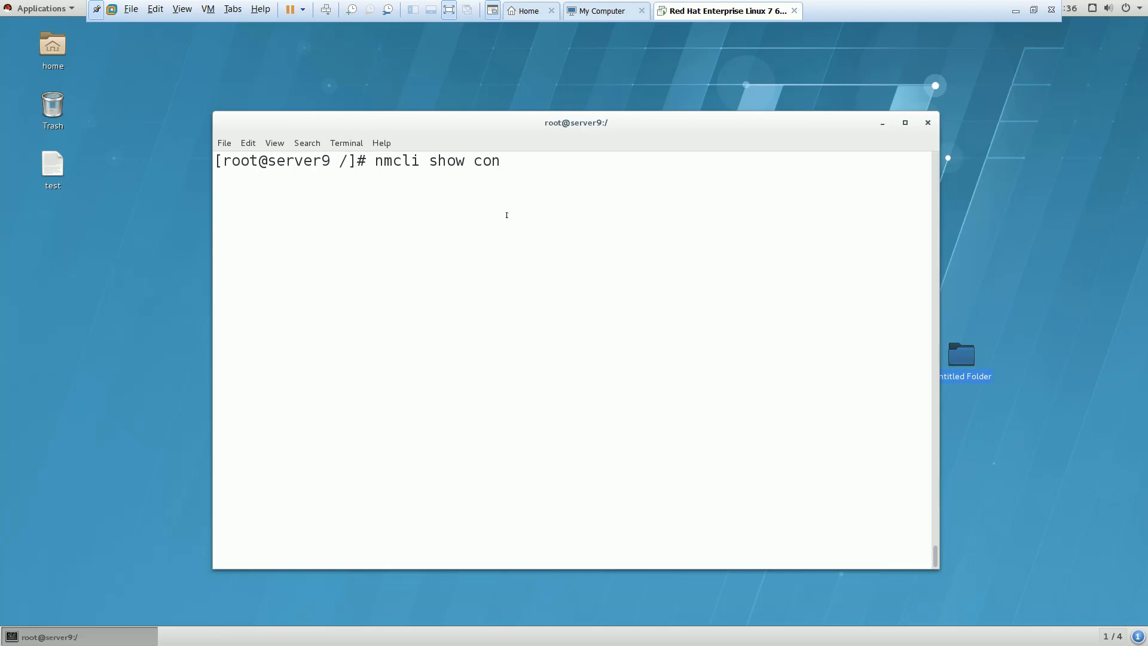
pyautogui.write('eno16777736')
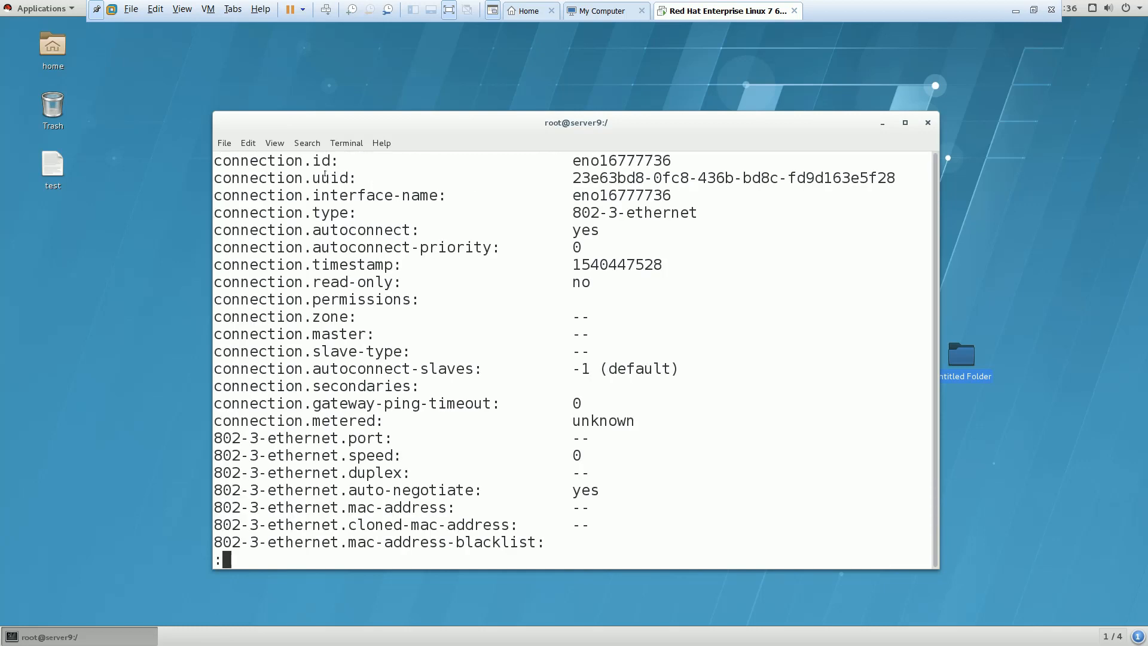
pyautogui.doubleClick(275, 161)
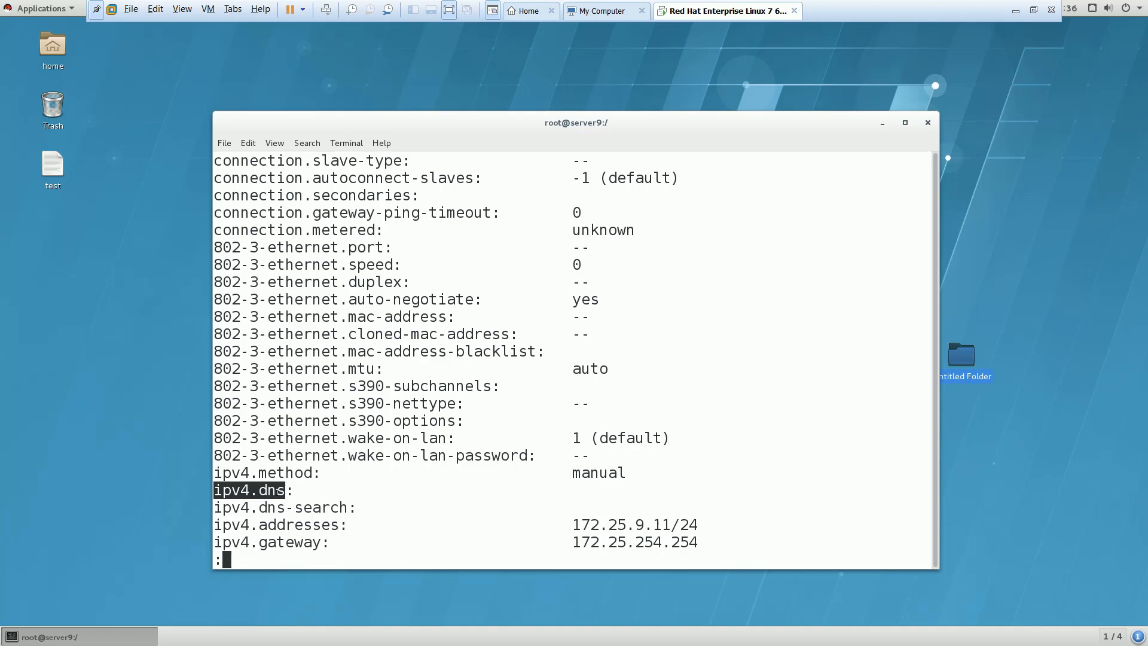
pyautogui.press('q')
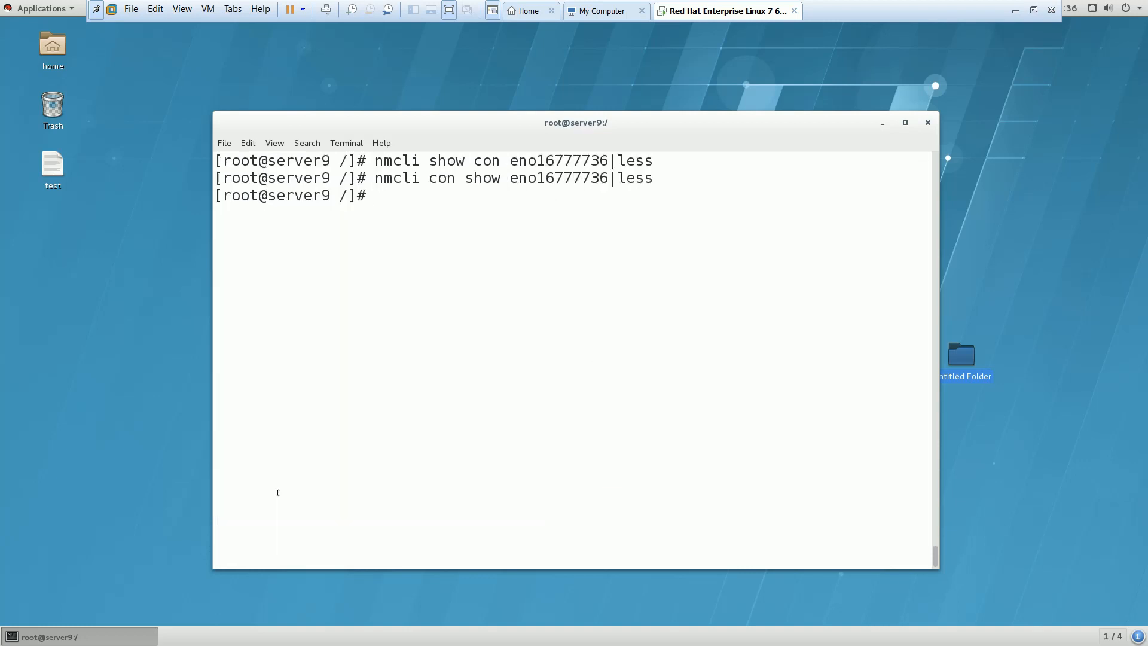
# Modify connection eno16777736 to set ipv4.dns 172.25.254.254.
pyautogui.write('nmcli con')
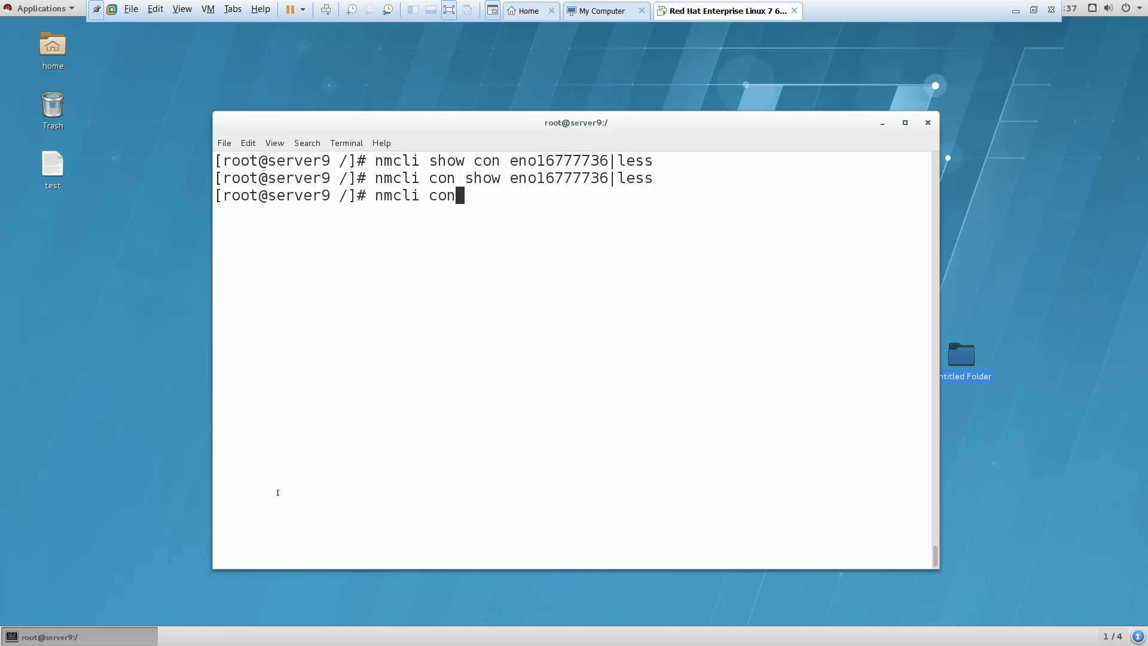
pyautogui.write('modi')
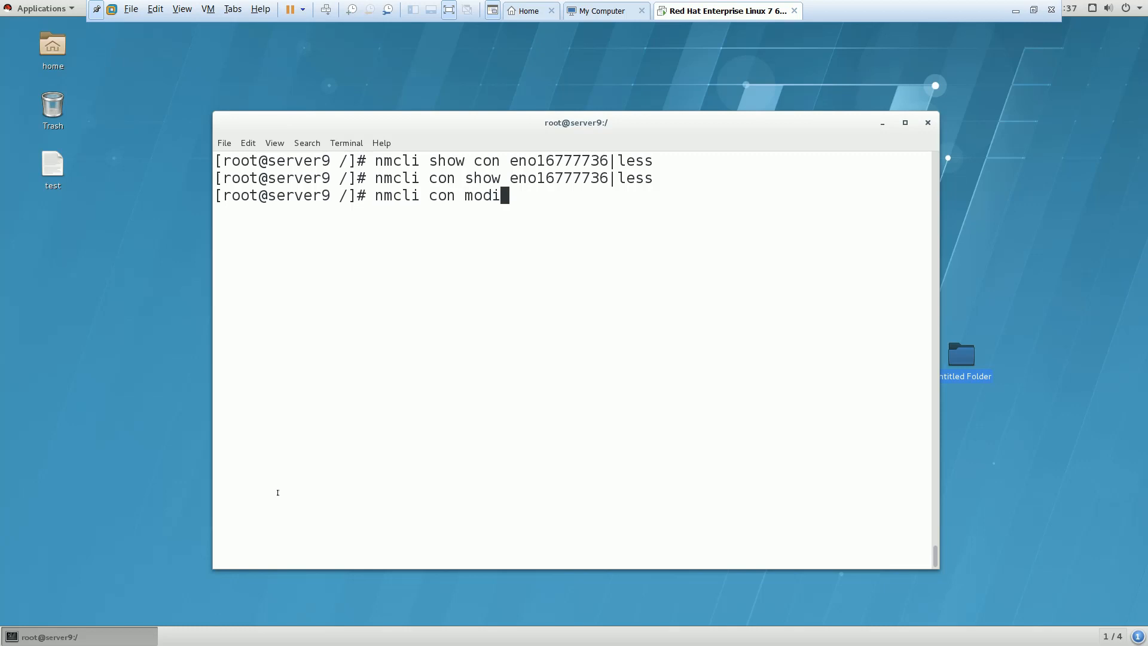
pyautogui.write('fy')
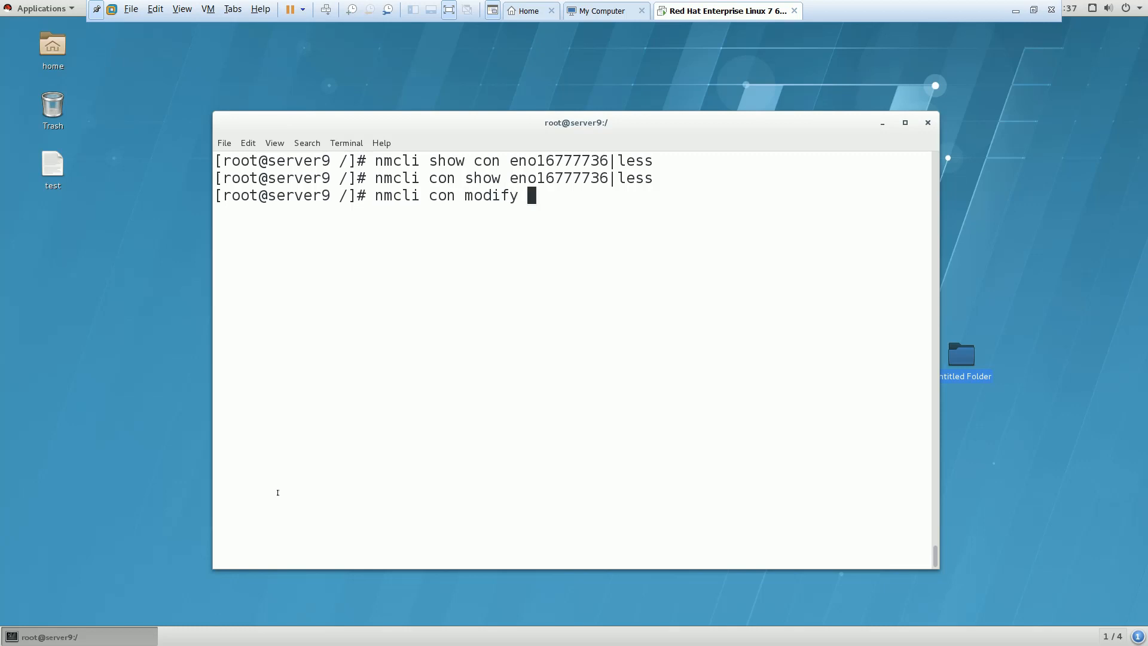
pyautogui.rightClick(560, 191)
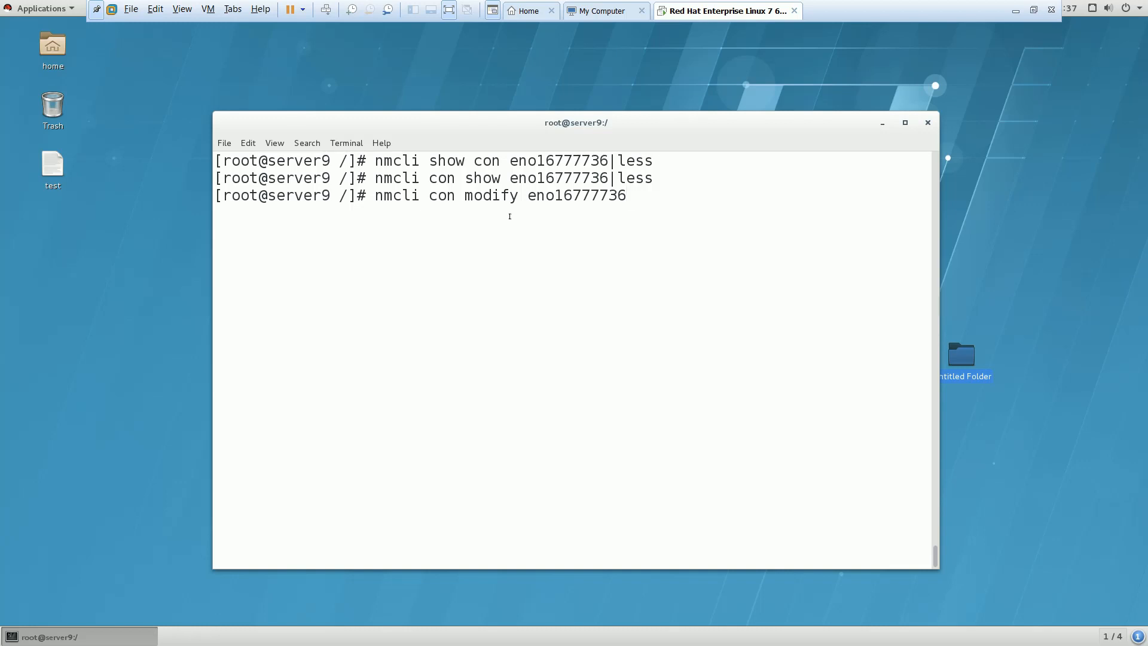
pyautogui.write('ipv')
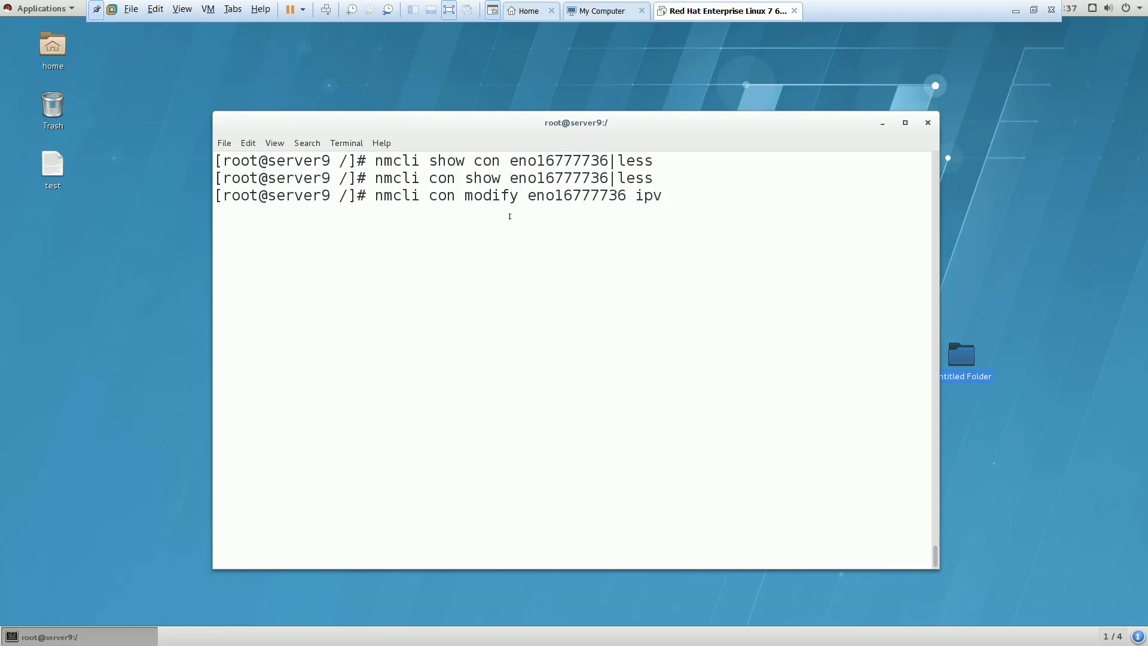
pyautogui.write('4')
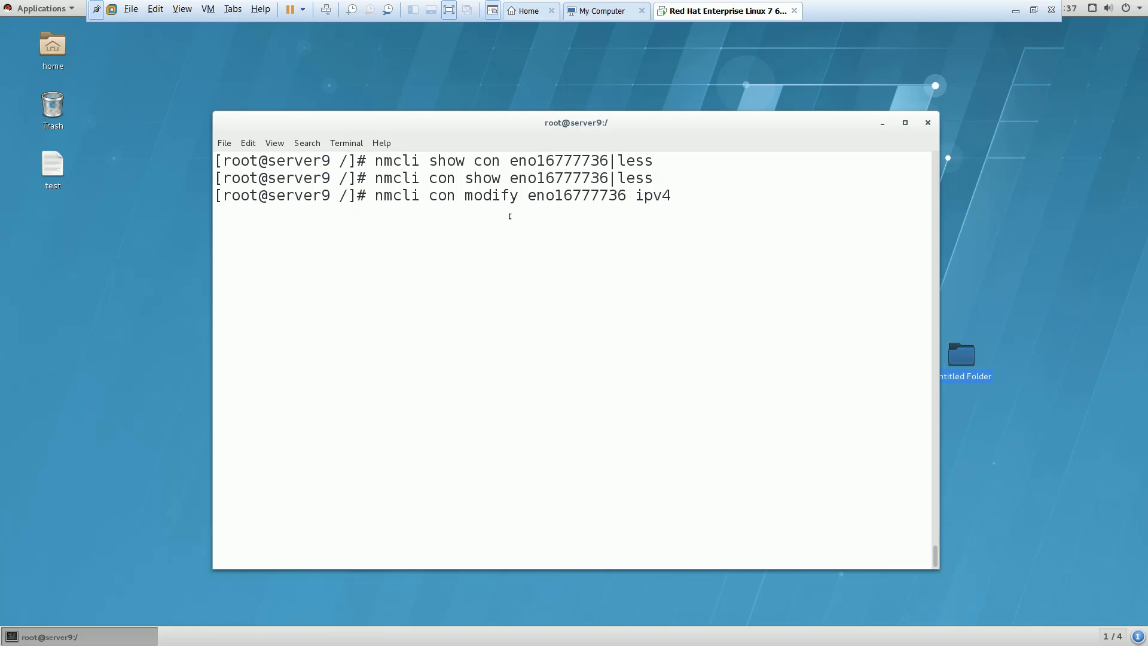
pyautogui.write('.dns')
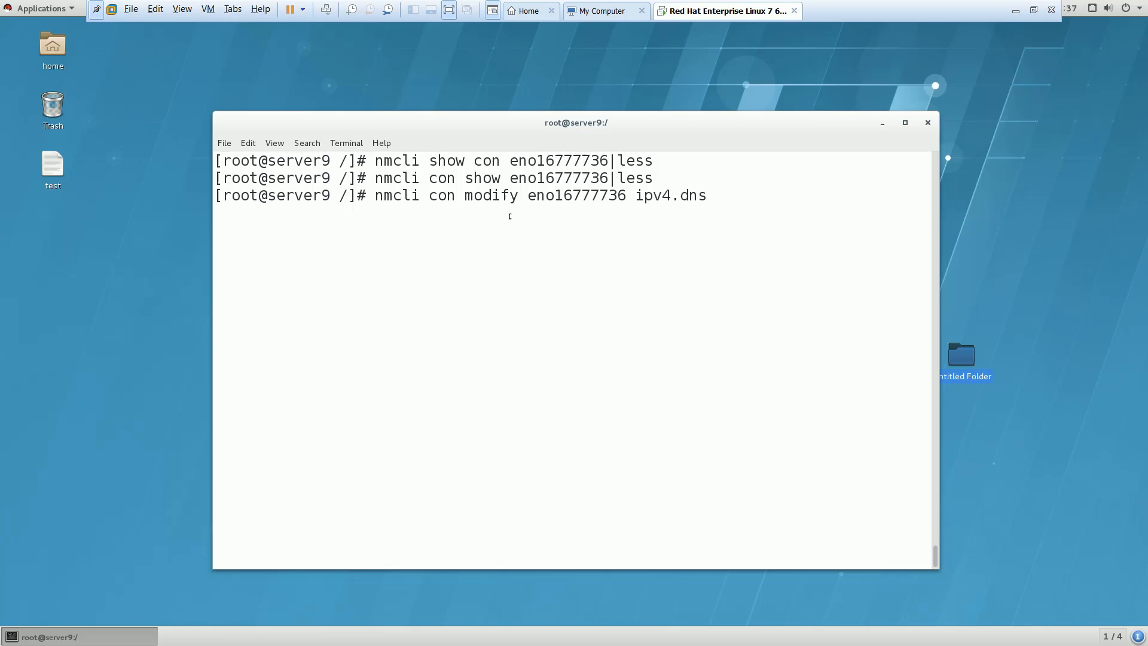
pyautogui.write('172.25')
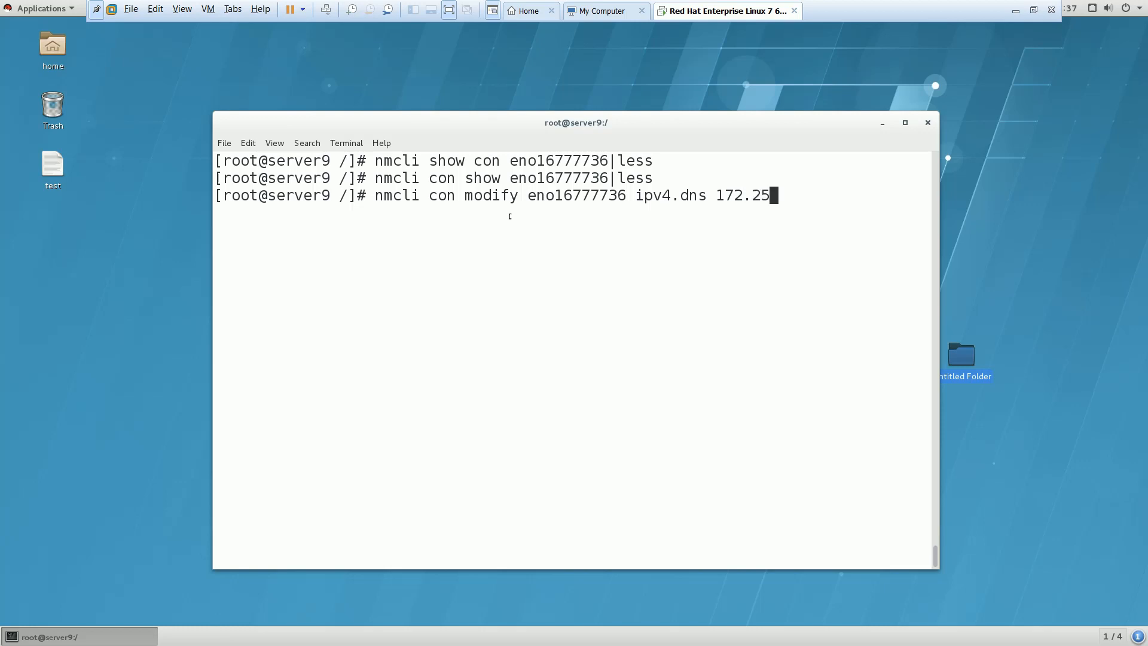
pyautogui.write('.254.254')
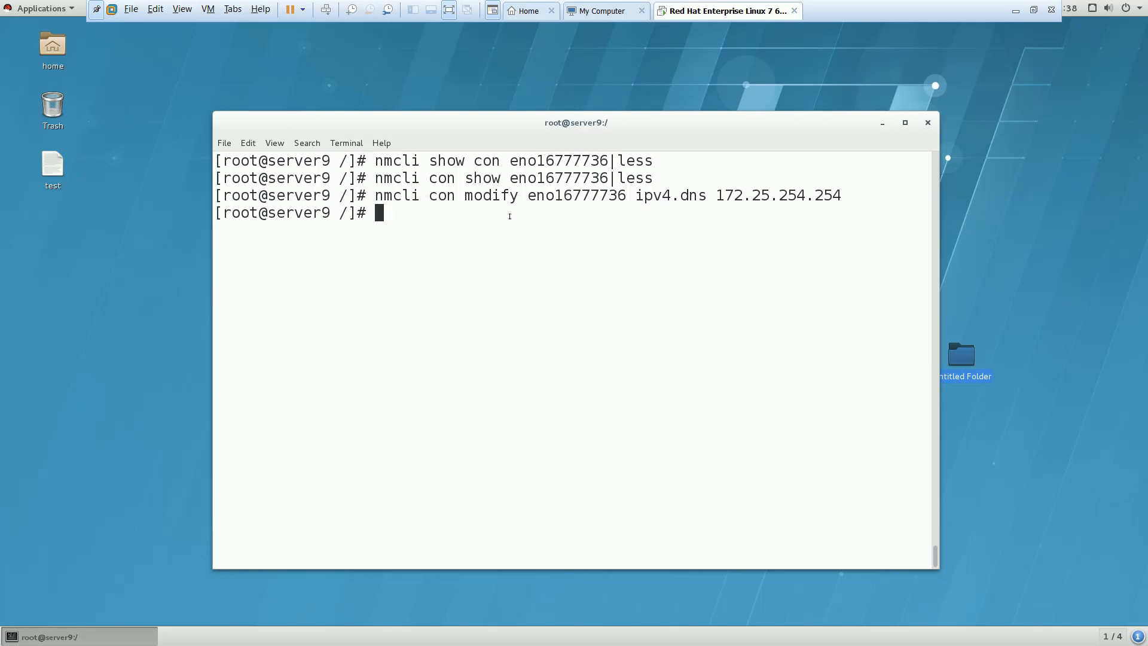
# Set connection eno16777736's ipv4.method to manual.
pyautogui.write('nmcli con modify eno16777736 ipv4.dn')
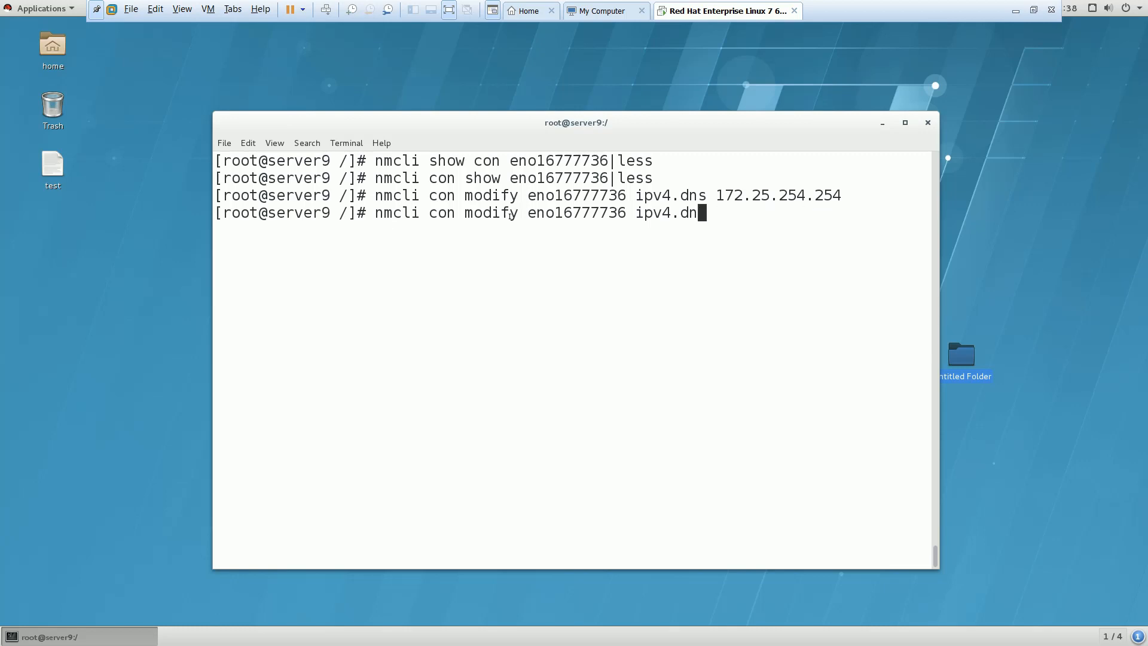
pyautogui.press('BackSpace')
pyautogui.write('method ma')
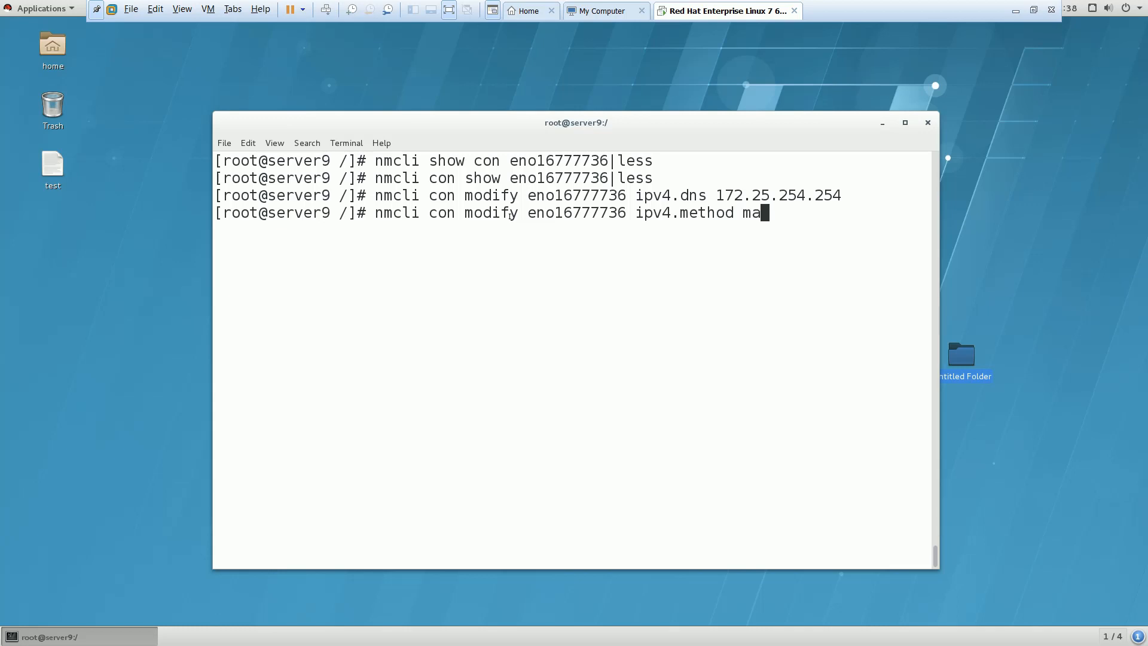
pyautogui.write('nual')
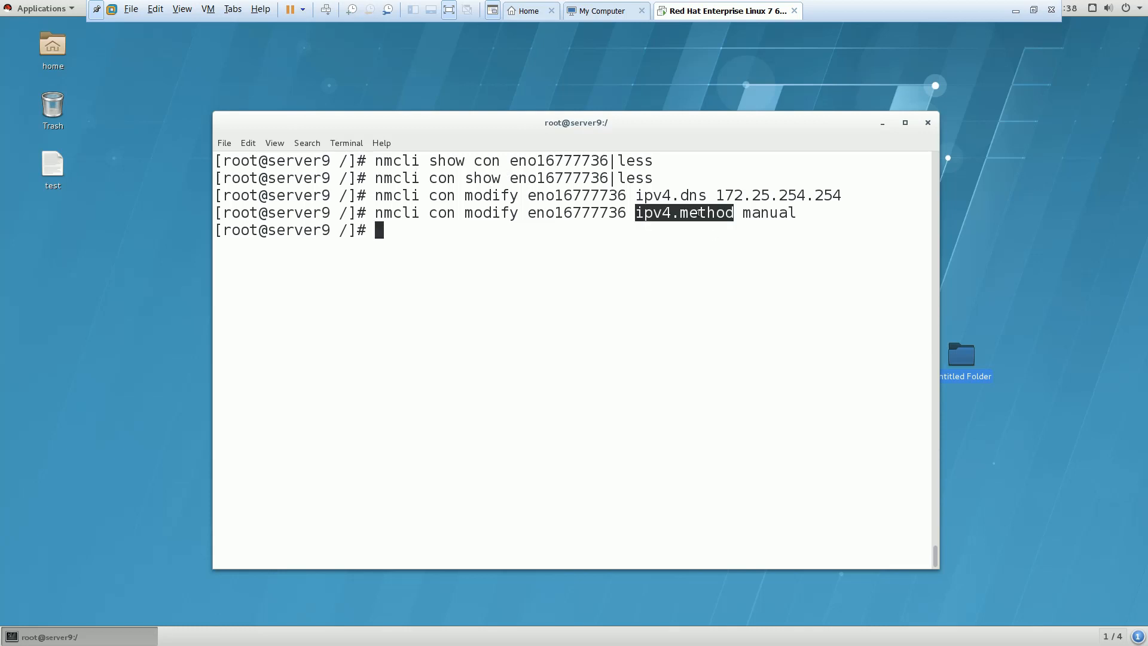
pyautogui.write('nmcli con modify eno16777736 ipv4.method manual')
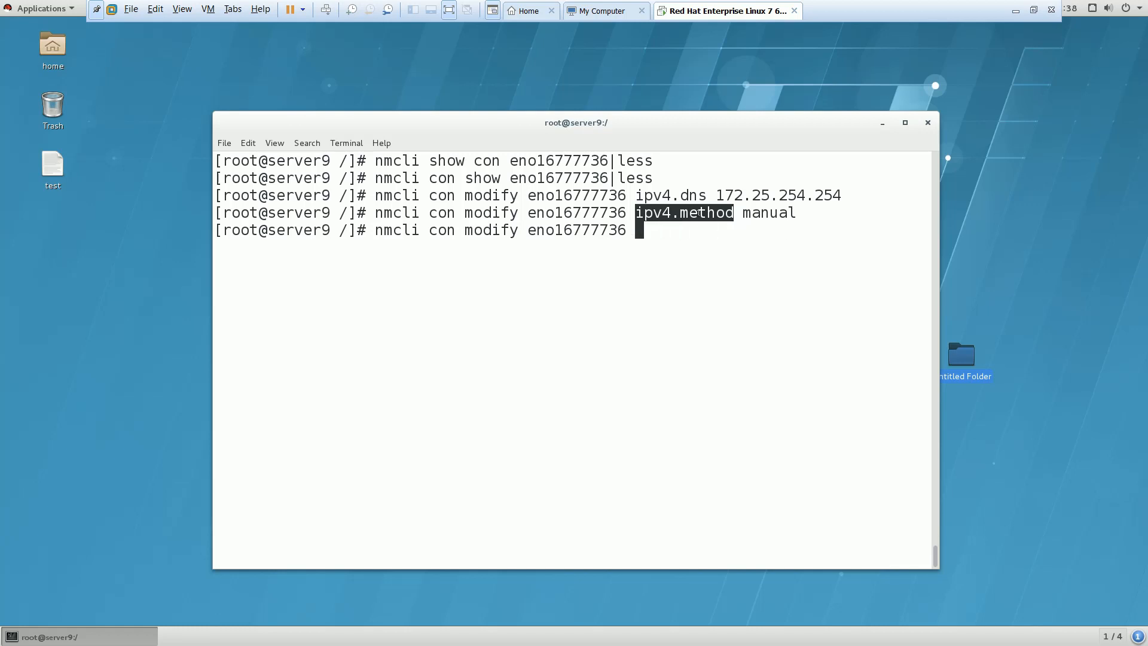
# Set connection eno16777736's connection.autoconnect to true.
pyautogui.write('auto')
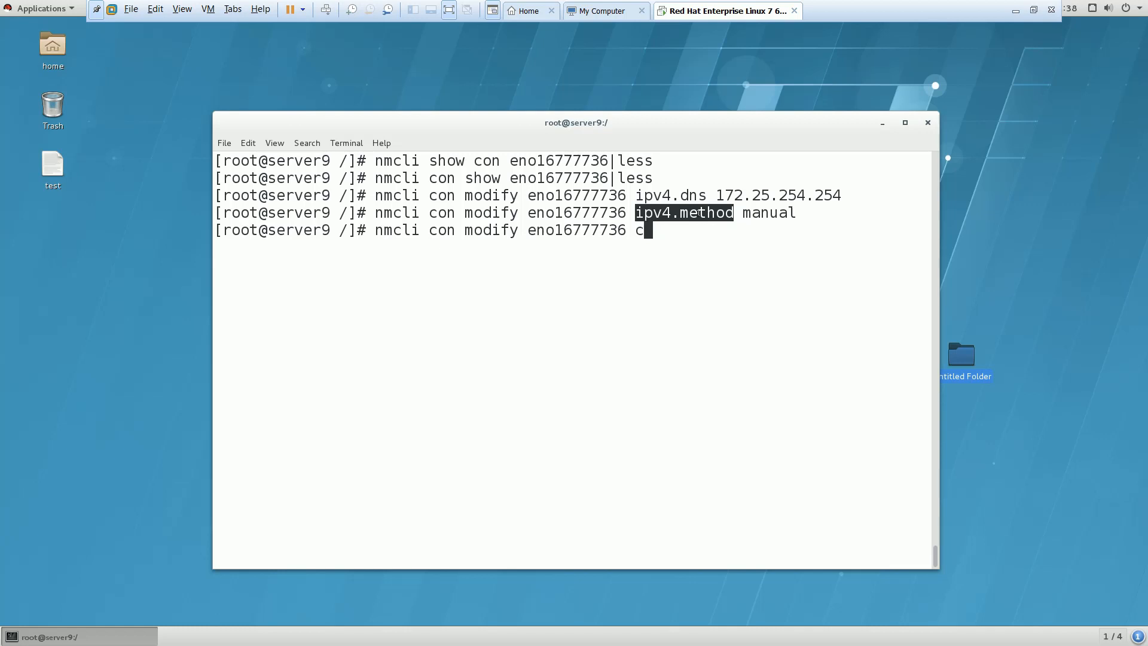
pyautogui.write('onnection.a')
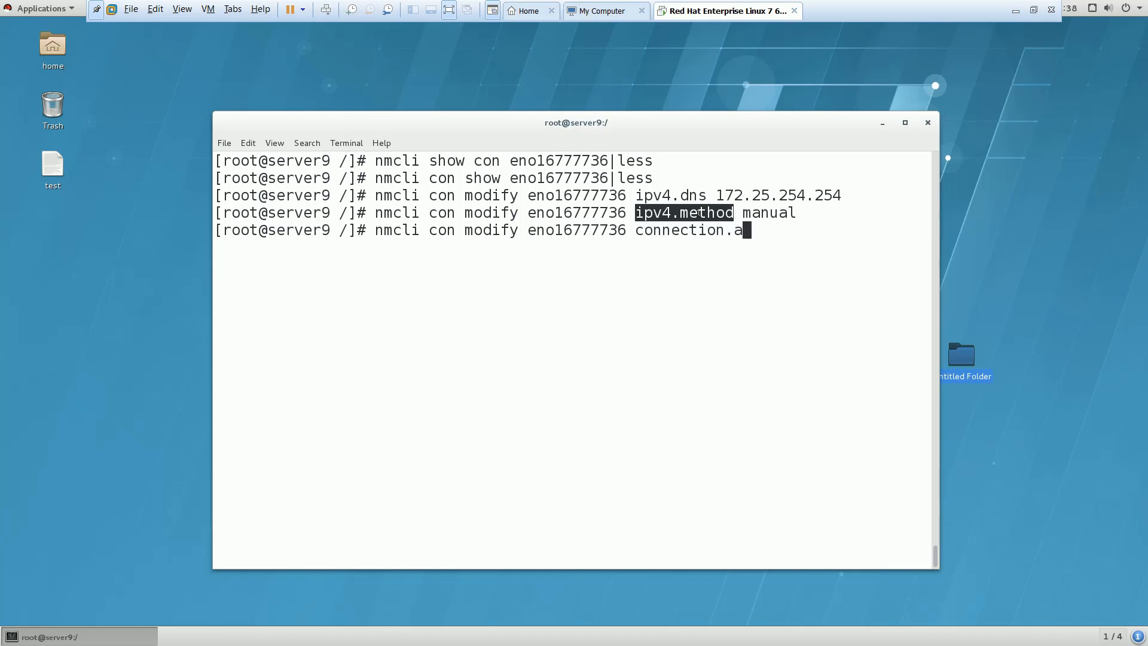
pyautogui.write('utocon')
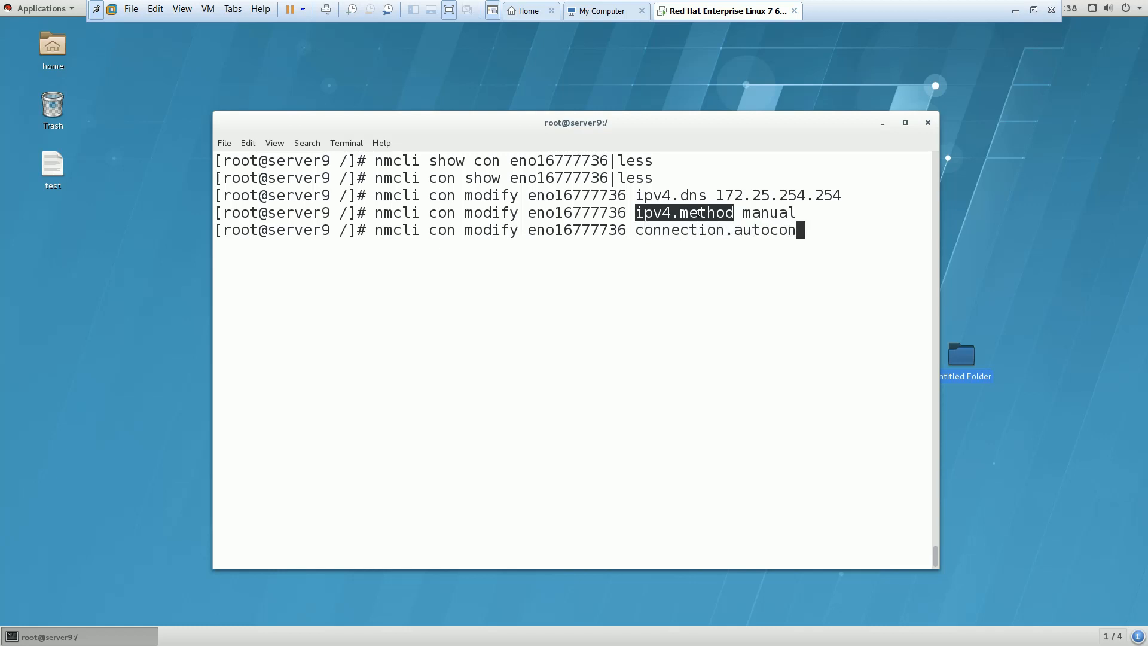
pyautogui.write('nect try')
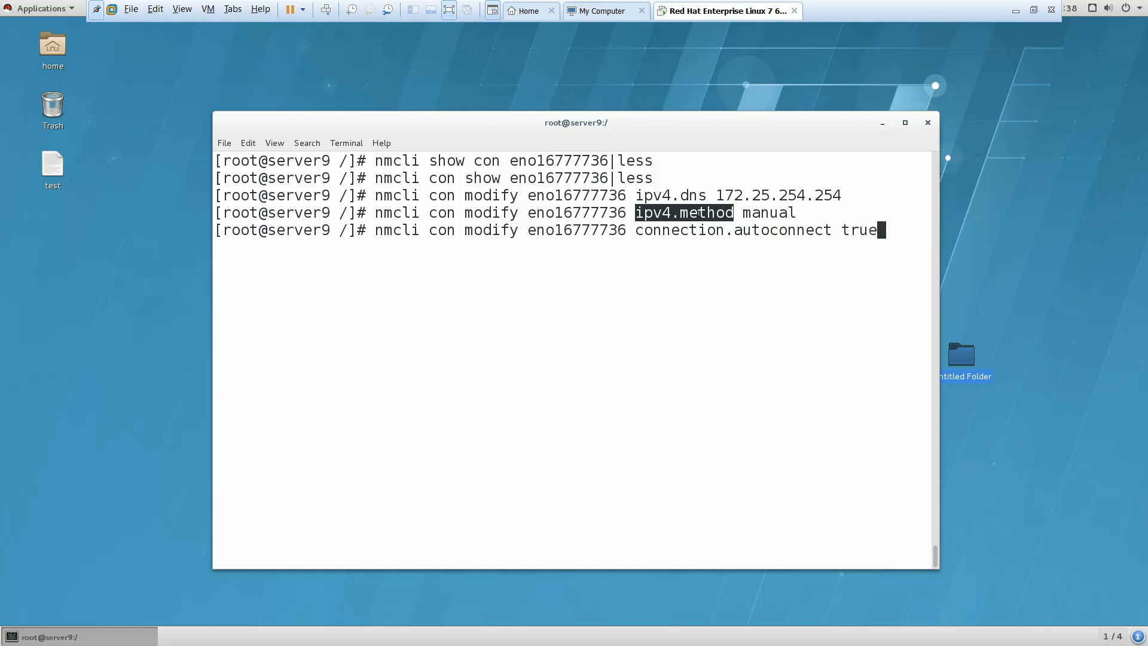
pyautogui.press('Return')
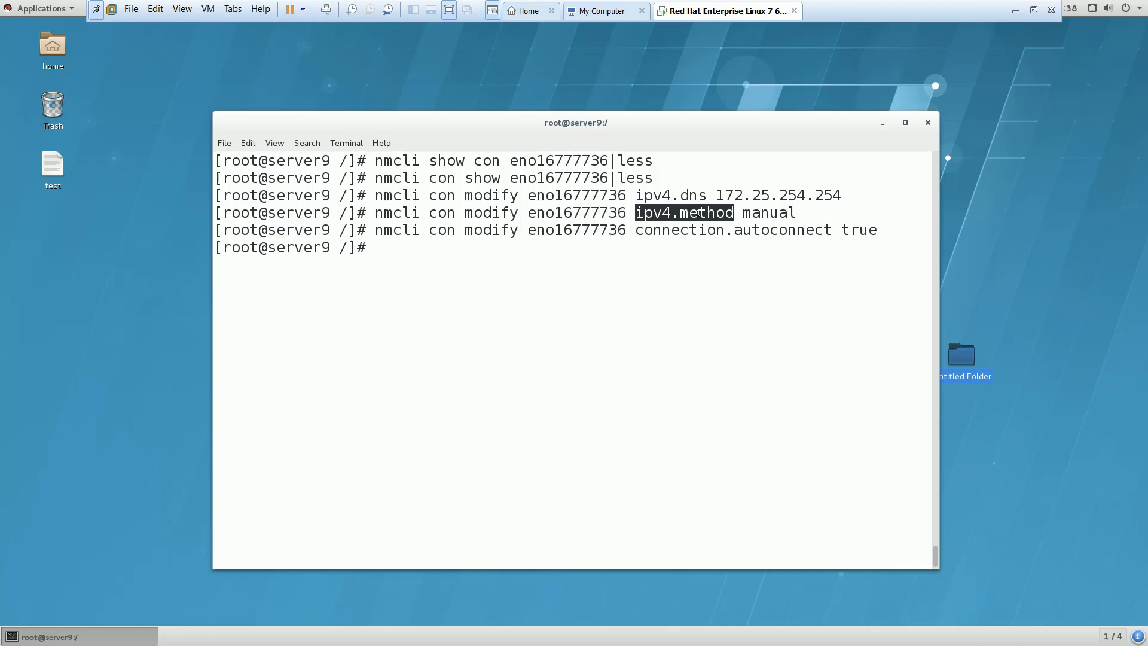
# Run ifconfig eno16777736, confirming it is up at 172.25.9.11.
pyautogui.write('ifconfig')
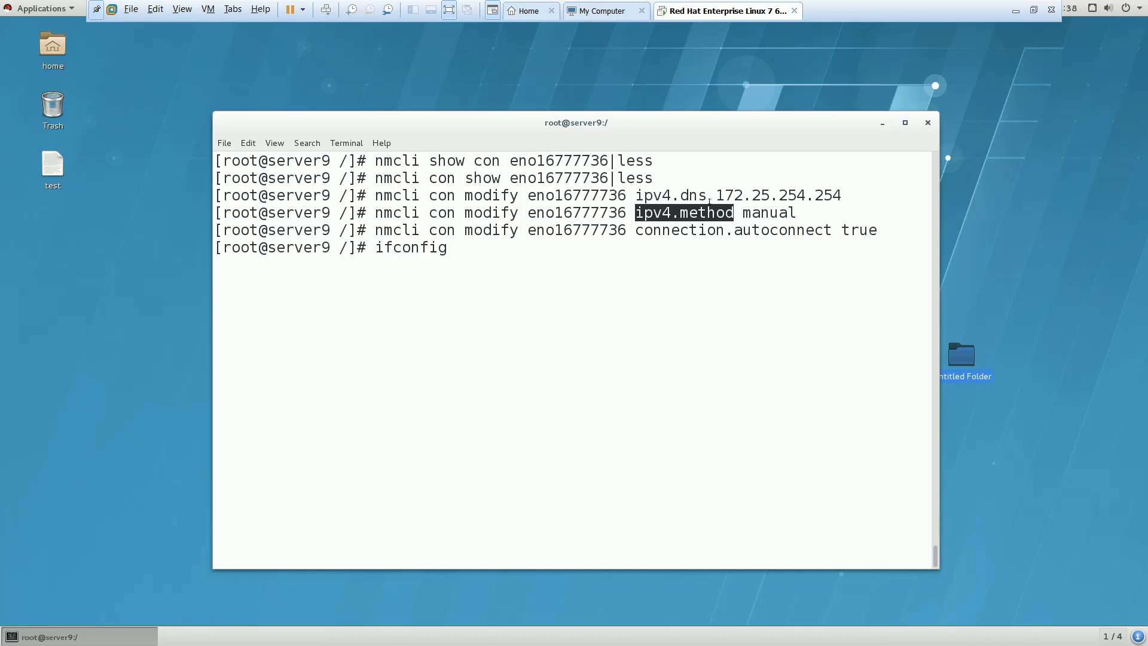
pyautogui.rightClick(461, 247)
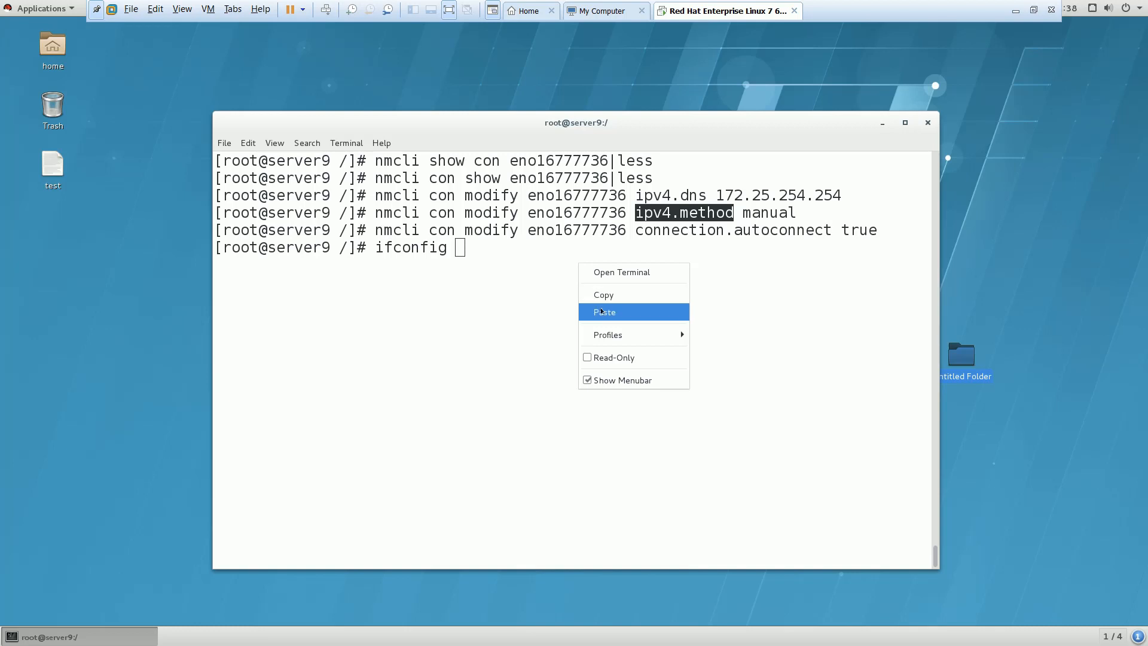
pyautogui.click(604, 311)
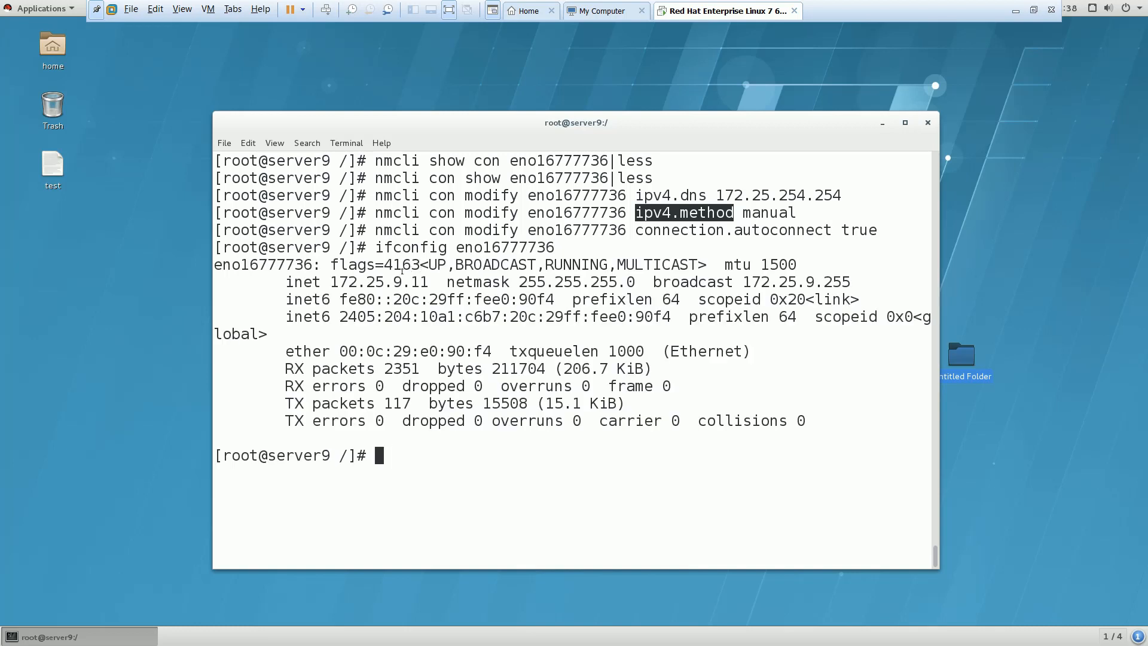
pyautogui.write('cd')
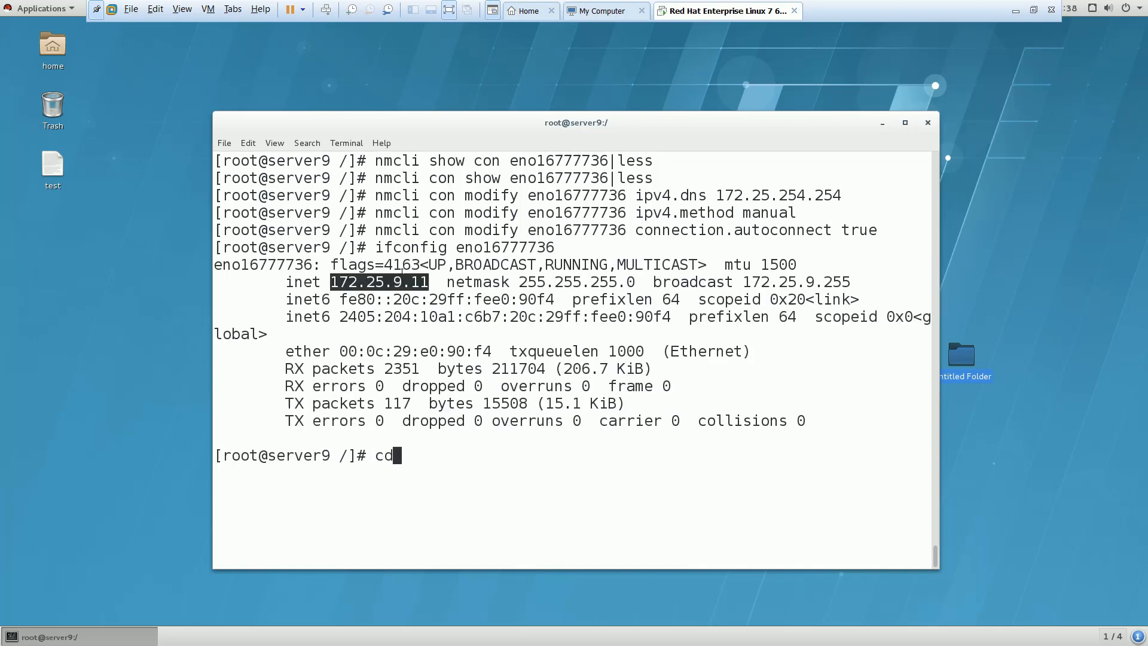
# Change to /etc/sysconfig/network-scripts and display ifcfg-eno16777736 with more.
pyautogui.write('/etc/sysconfig')
pyautogui.write('l')
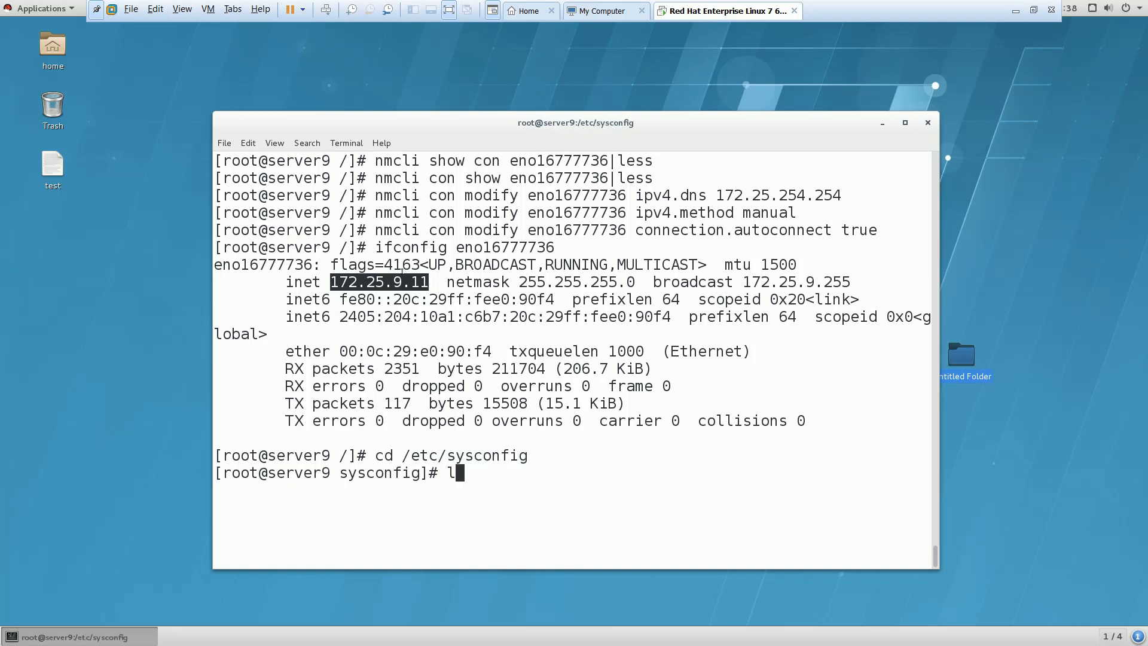
pyautogui.press('Return')
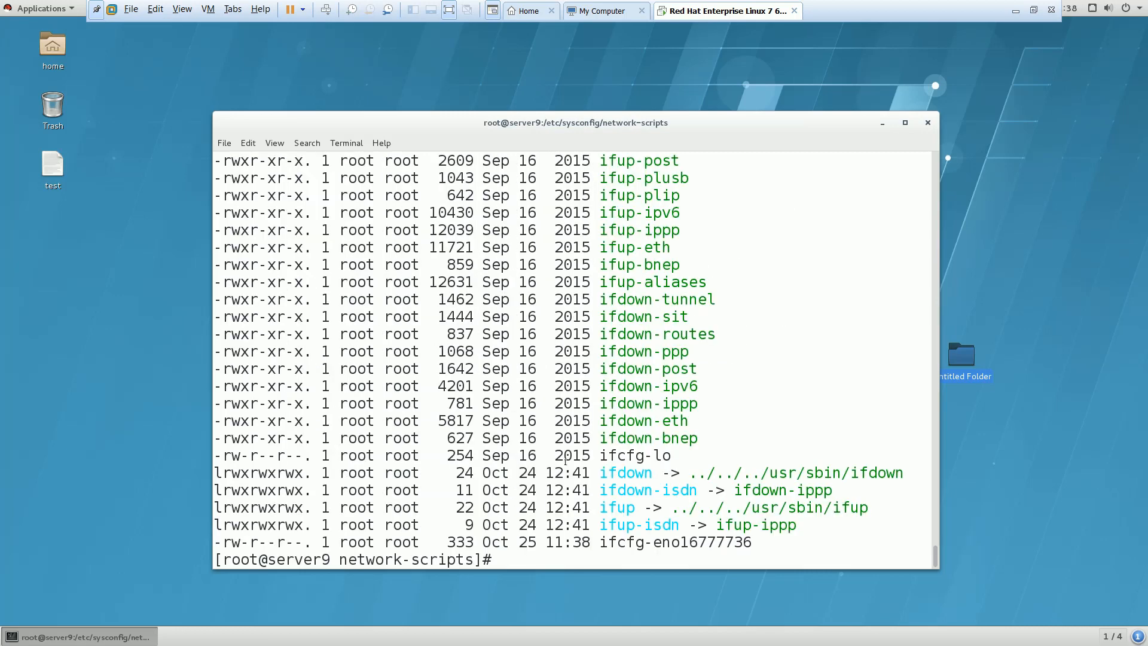
pyautogui.doubleClick(674, 542)
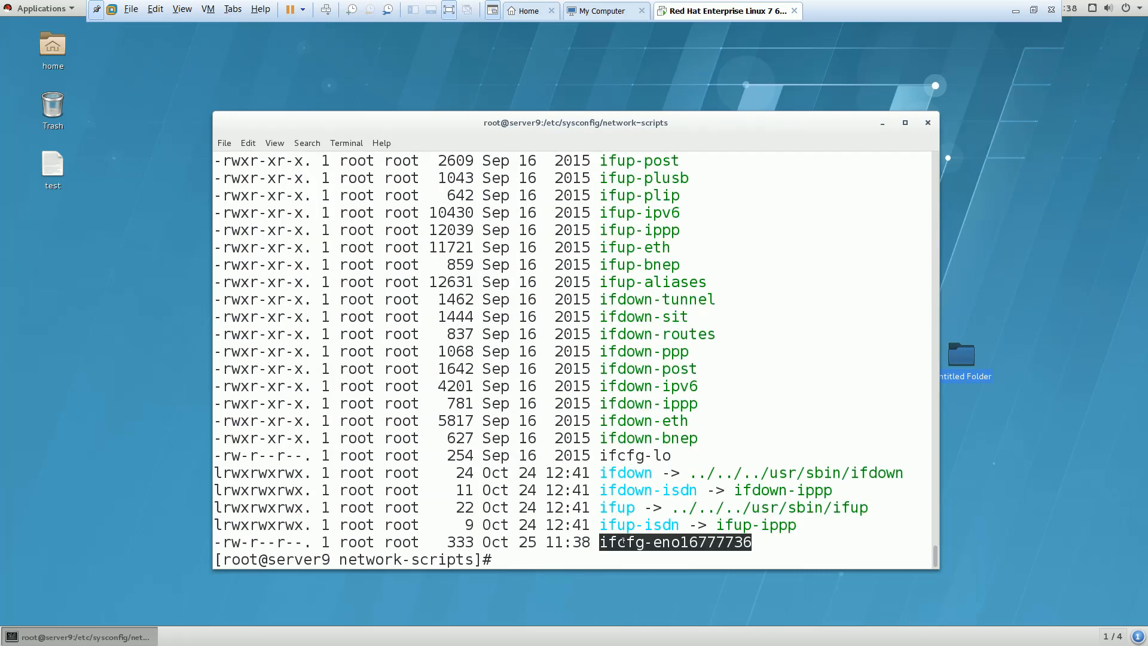
pyautogui.write('more')
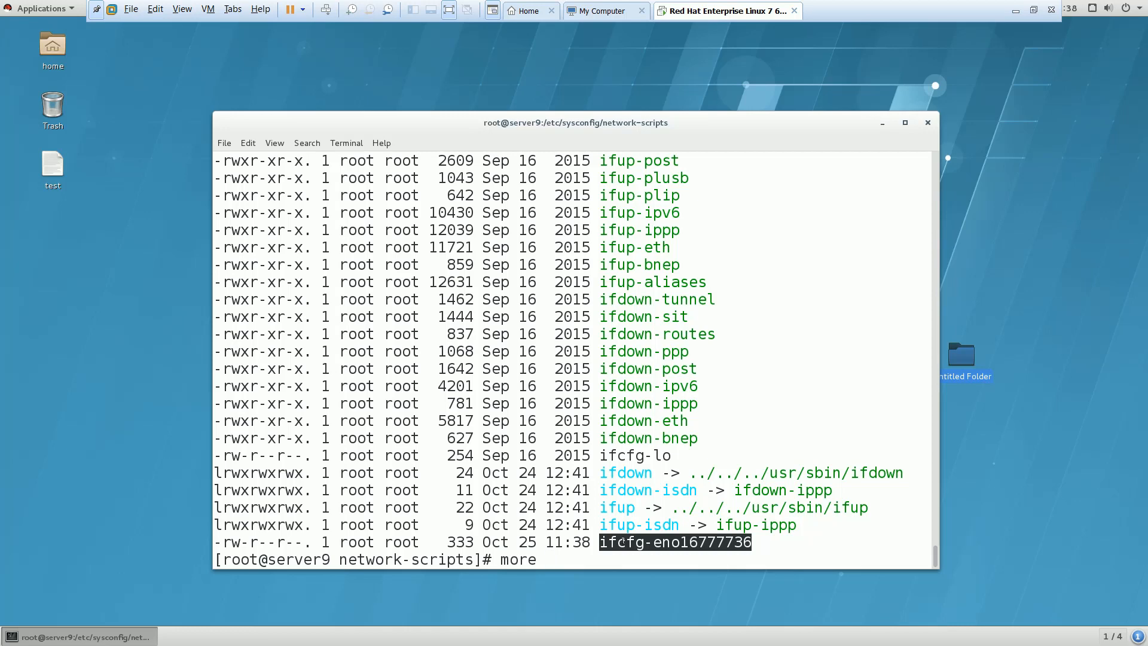
pyautogui.write('ifcfg-eno16777736')
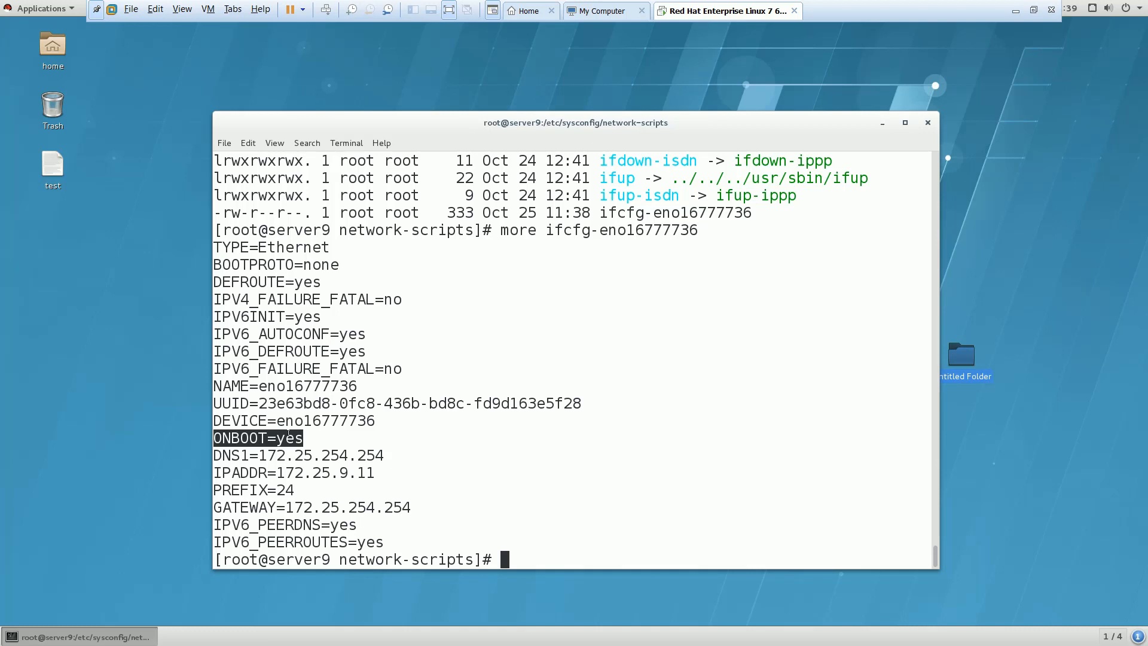
# Rerun the connection.autoconnect true modify command for eno16777736.
pyautogui.write('nmcli con modify eno16777736 connection.autoconnect true')
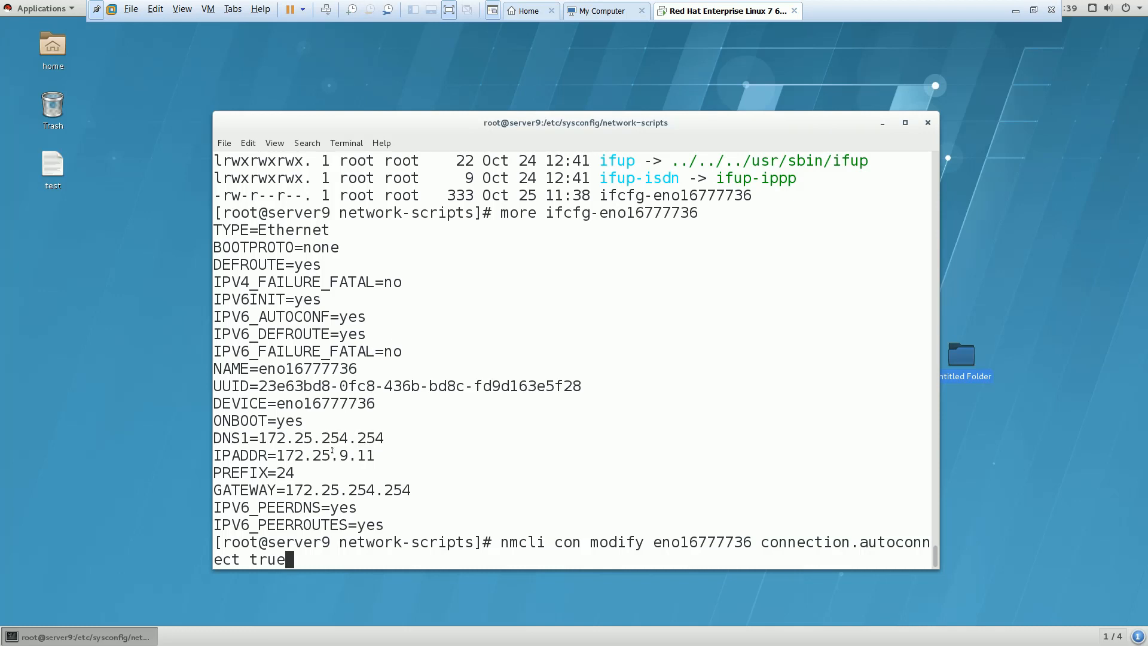
pyautogui.doubleClick(297, 438)
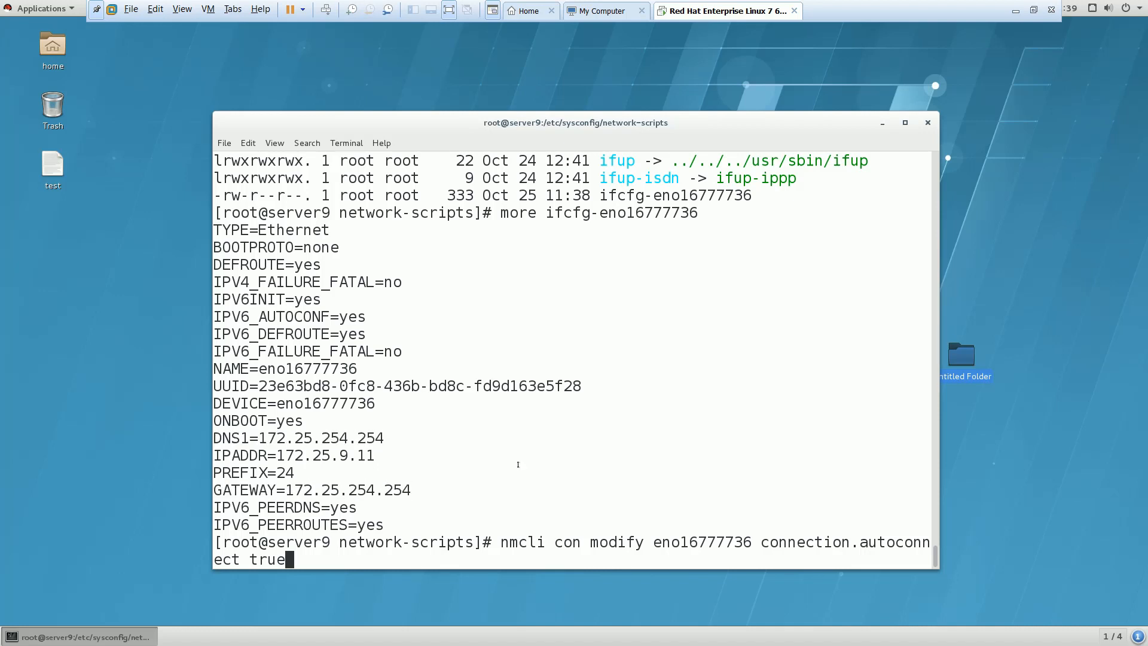
pyautogui.write('clear')
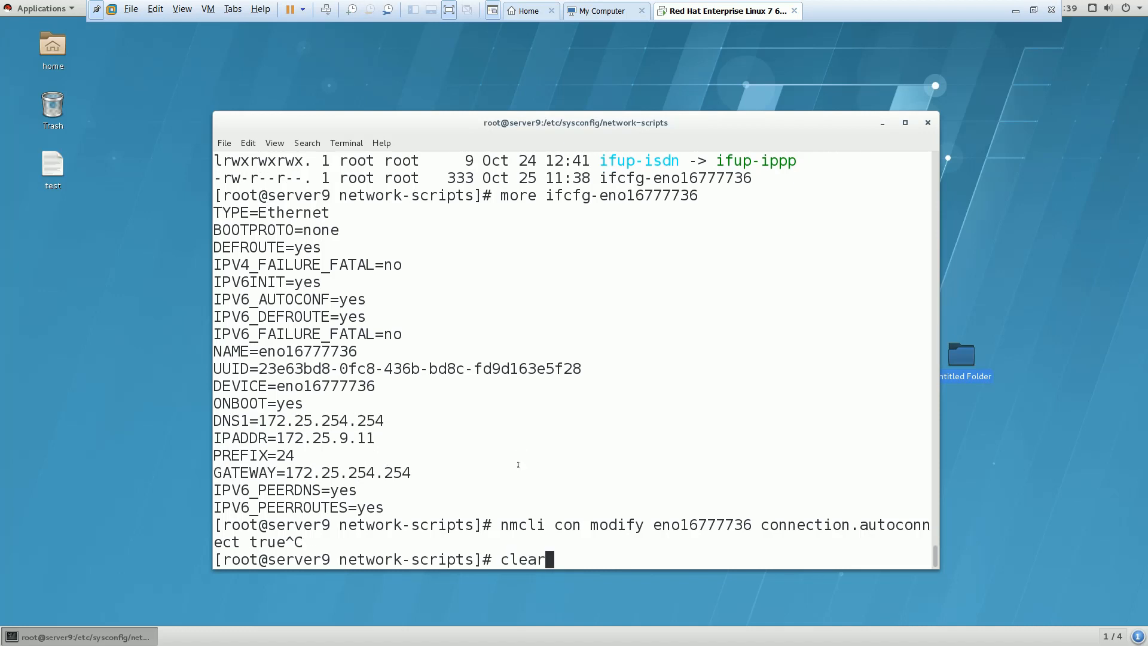
# Clear the screen and rerun ifconfig eno16777736, still showing 172.25.9.11.
pyautogui.press('Return')
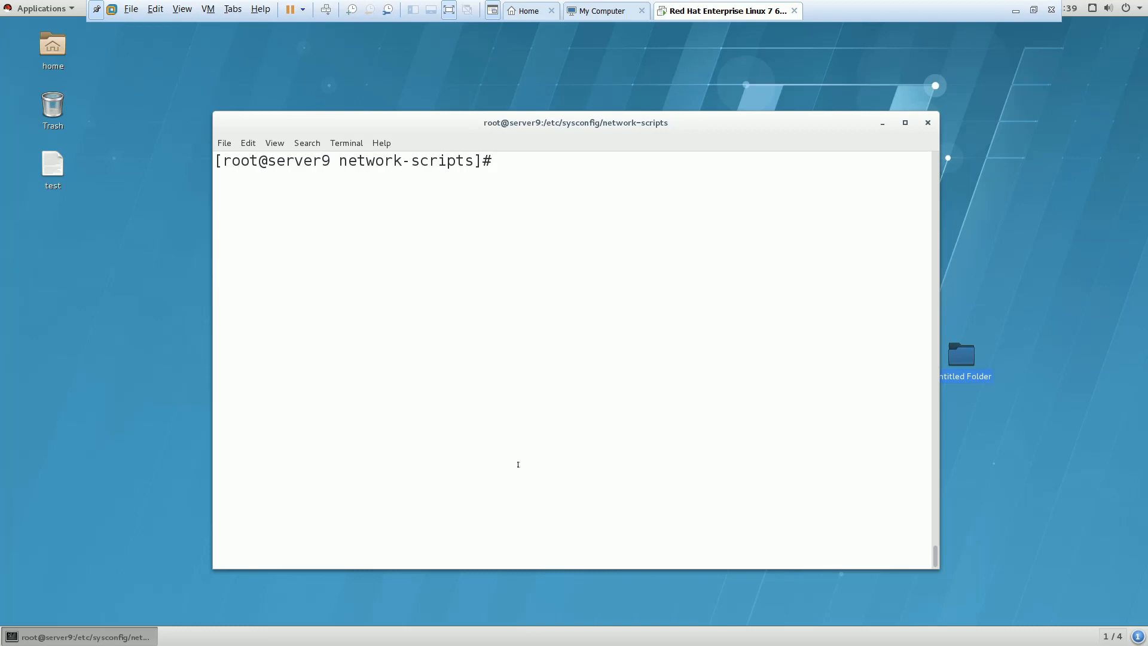
pyautogui.write('ifconfig')
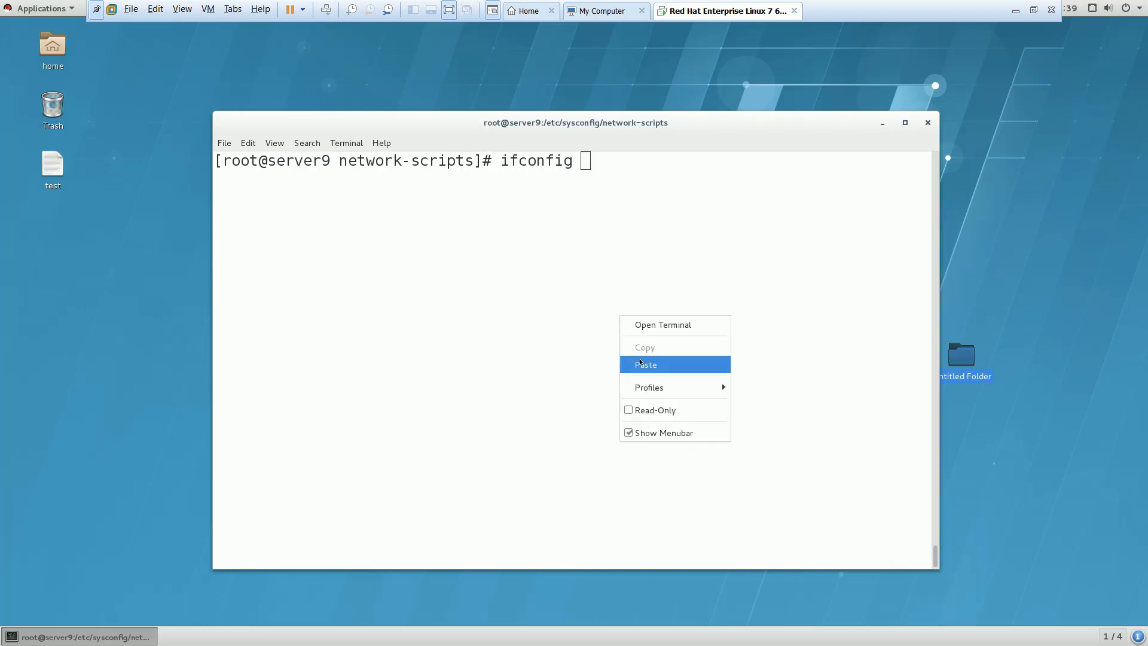
pyautogui.click(646, 365)
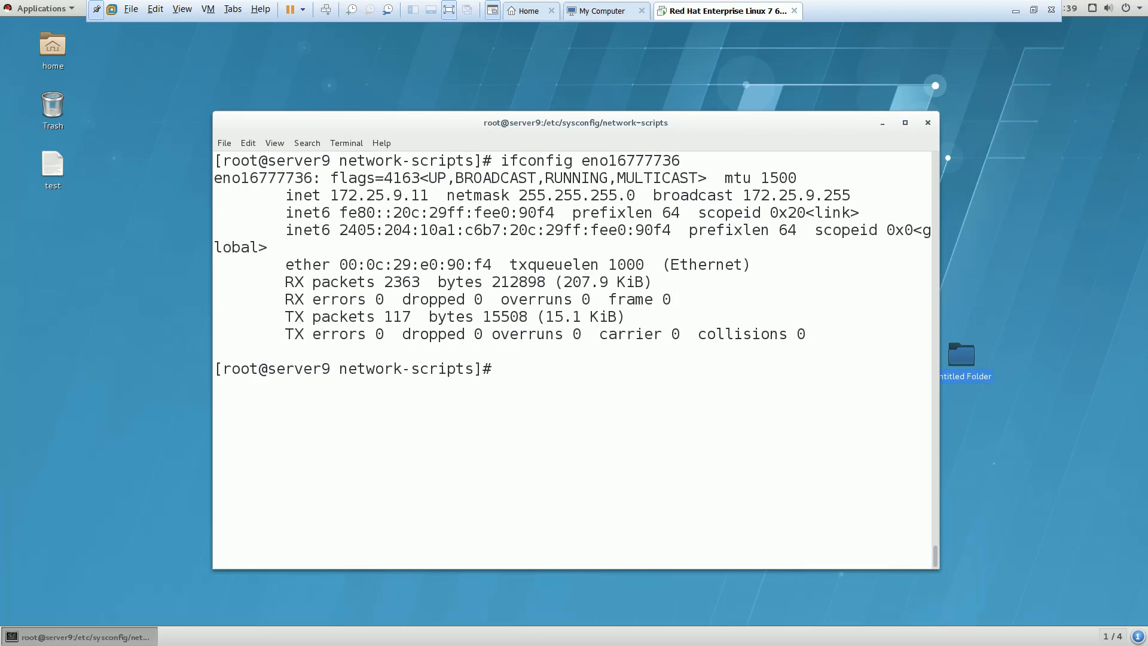
pyautogui.write('nmcli')
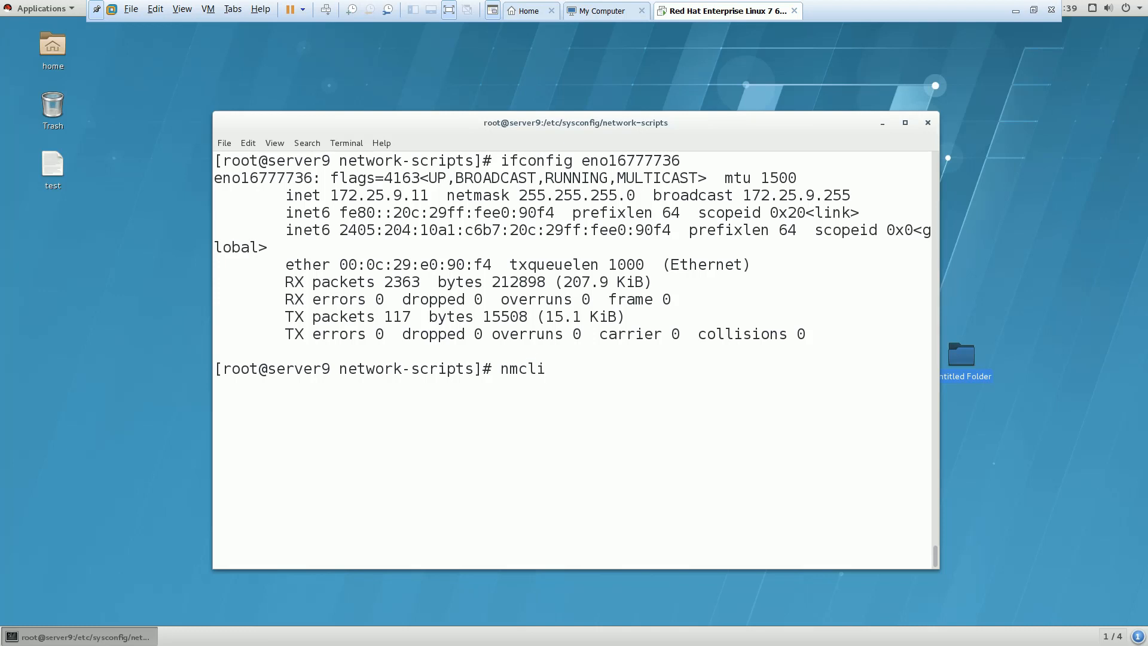
# Deactivate the eno16777736 connection with 'nmcli con down eno16777736'.
pyautogui.write('con down')
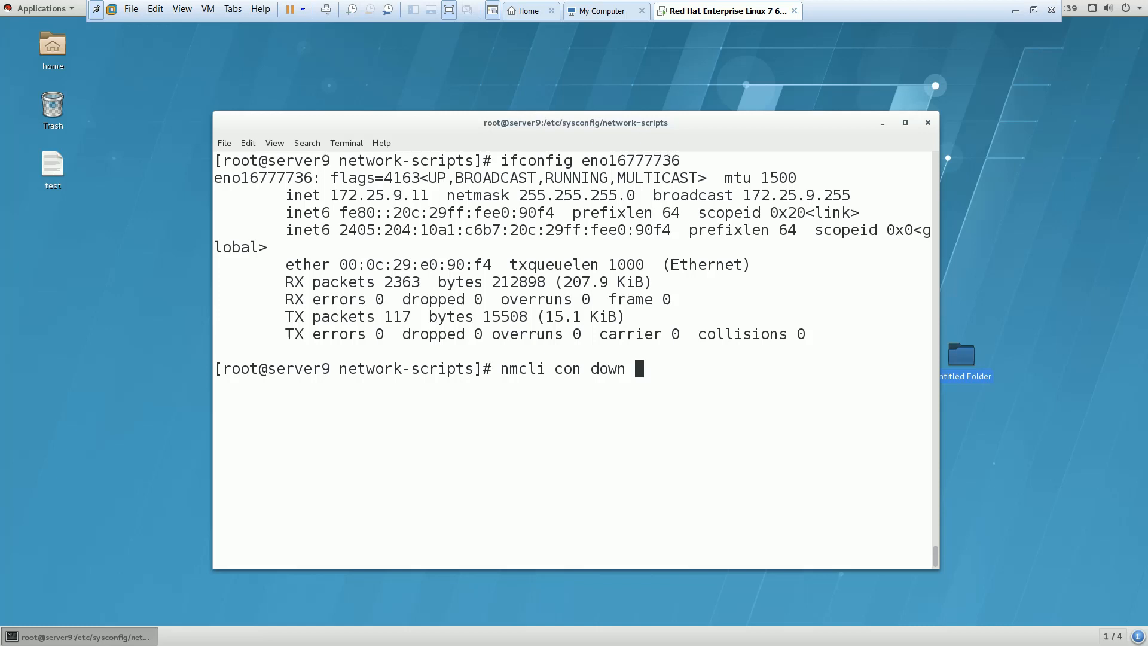
pyautogui.rightClick(645, 368)
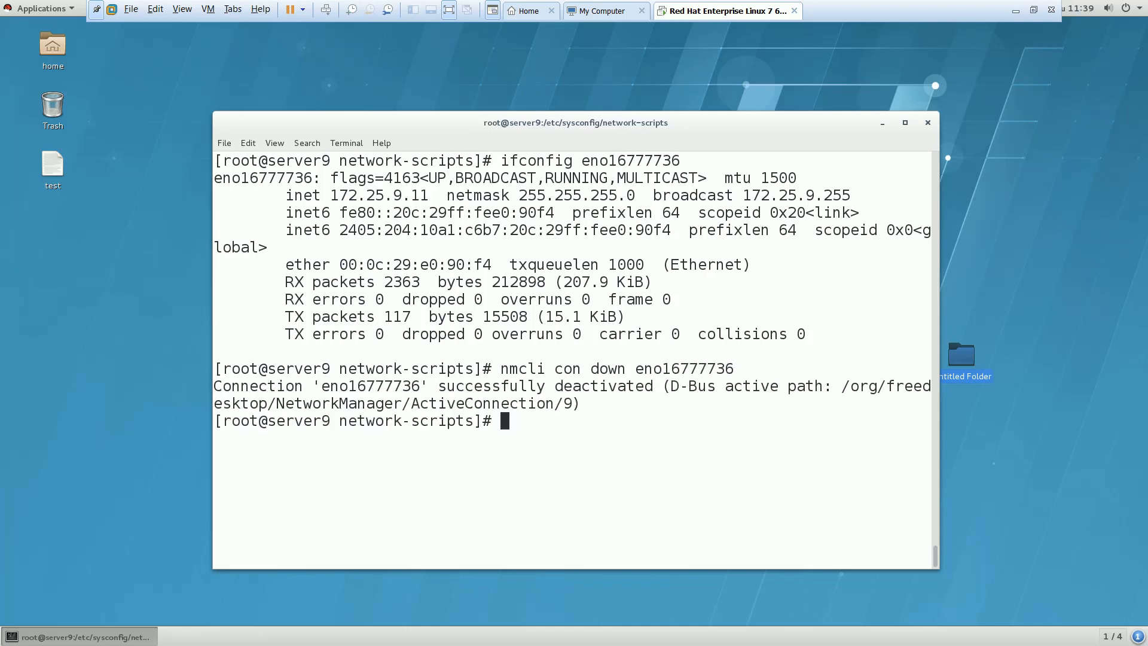
pyautogui.write('nmcli con down eno16777736')
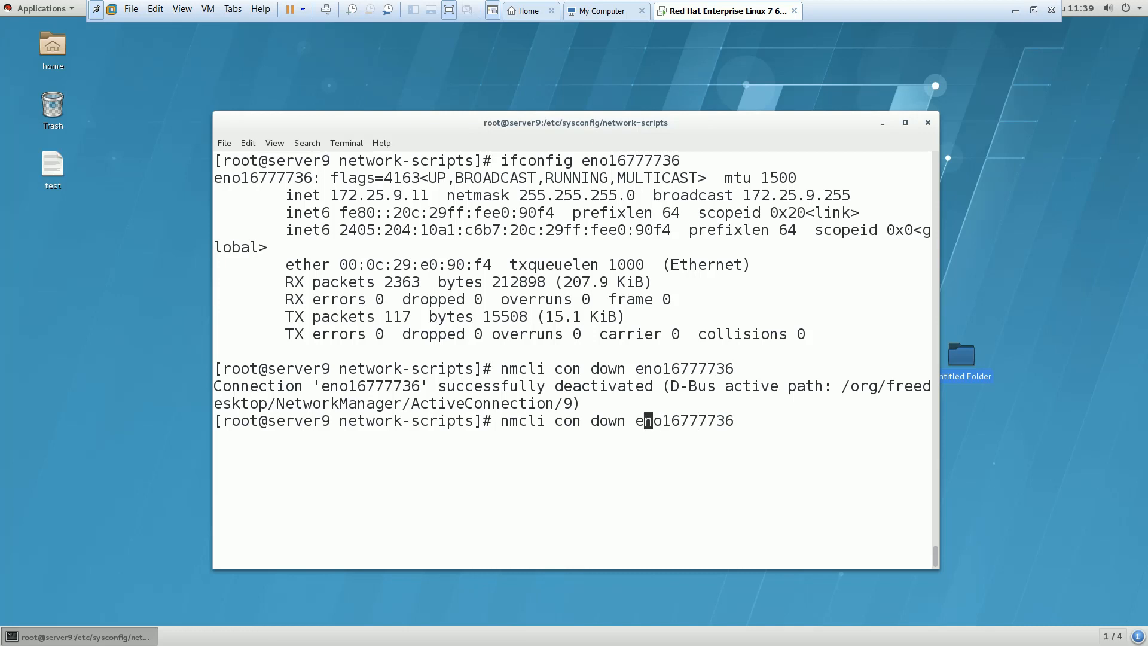